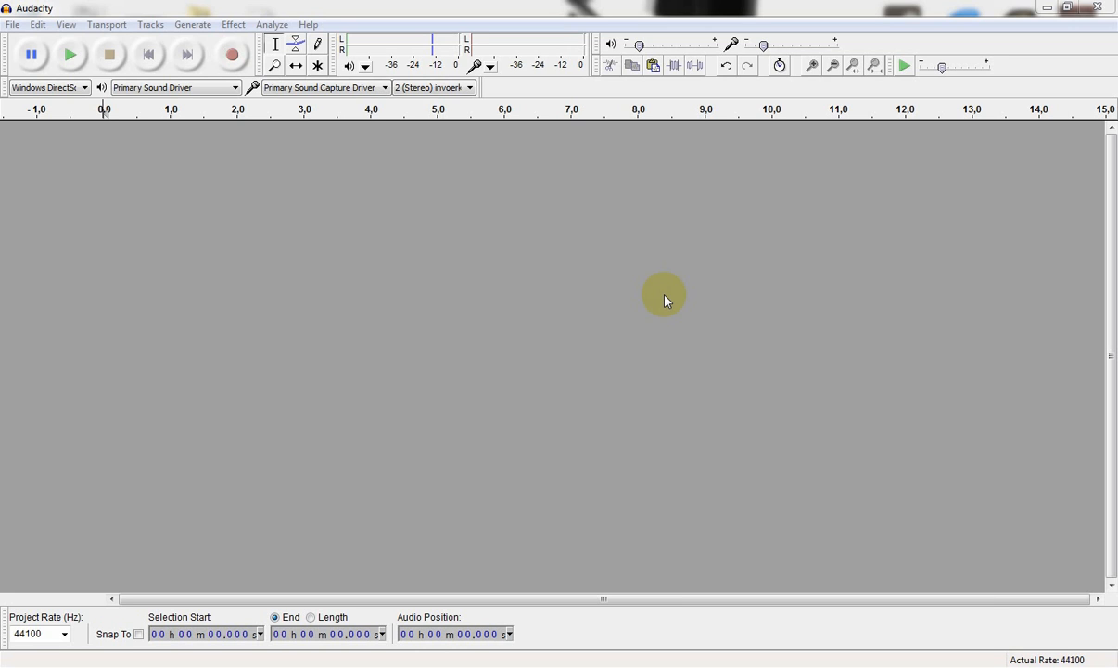
mouse_move(384, 187)
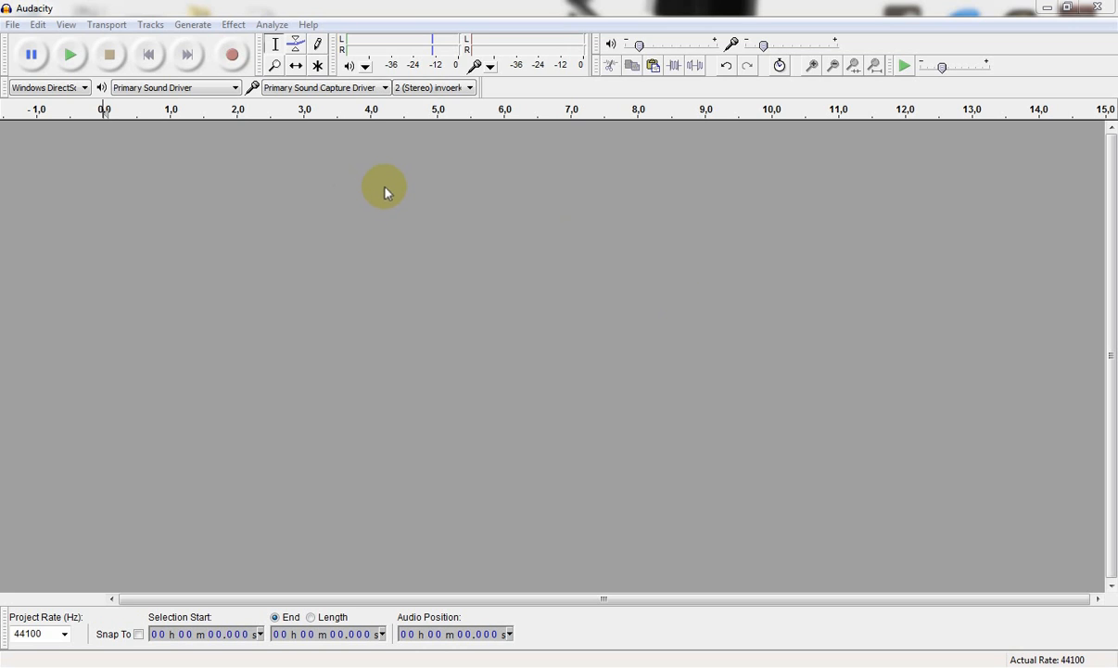
mouse_move(462, 222)
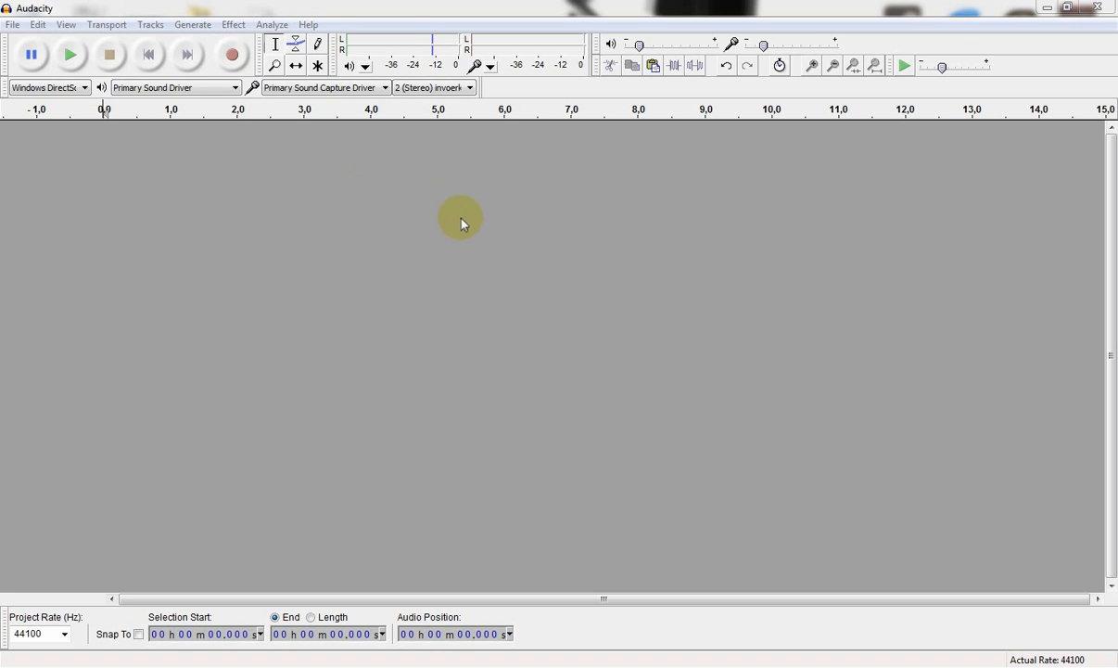
mouse_move(285, 239)
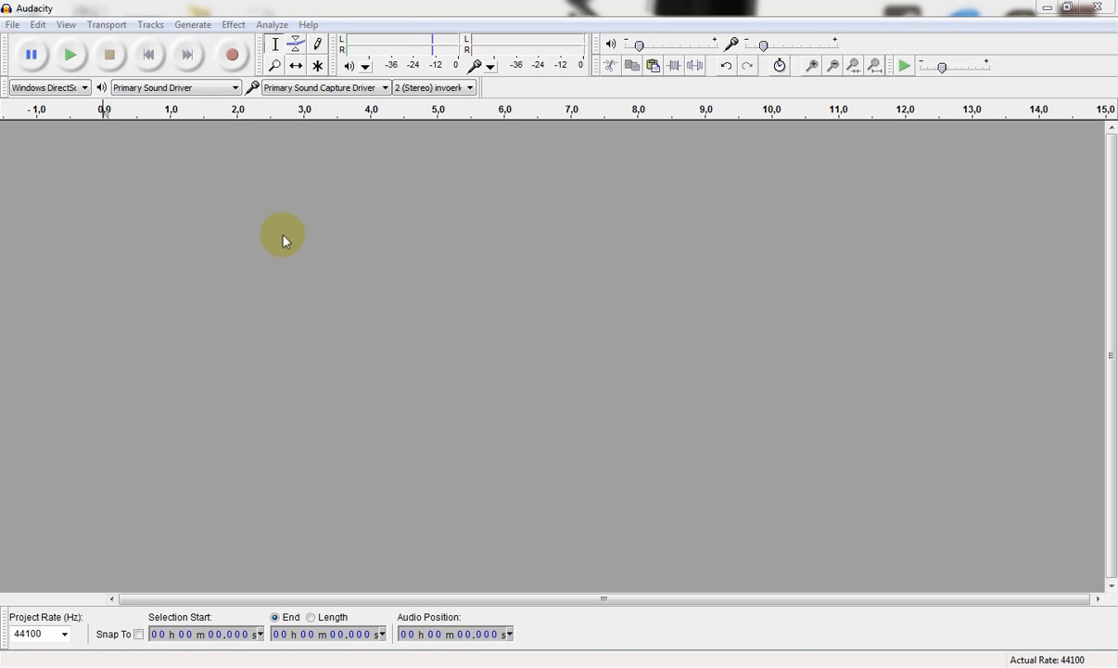
mouse_move(251, 179)
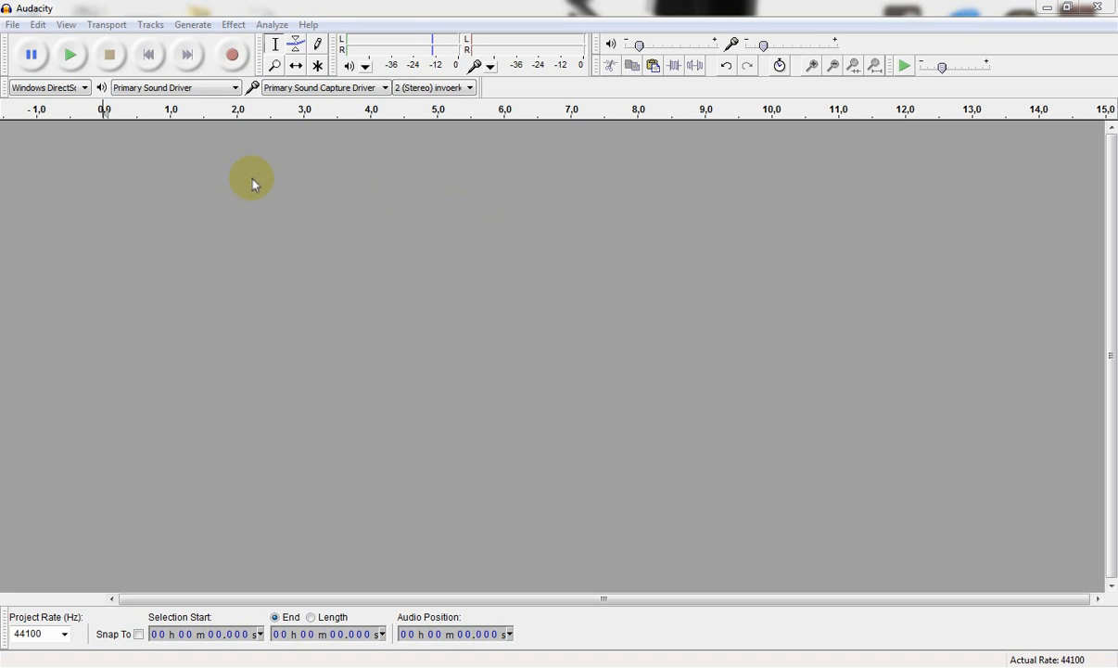
mouse_move(233, 61)
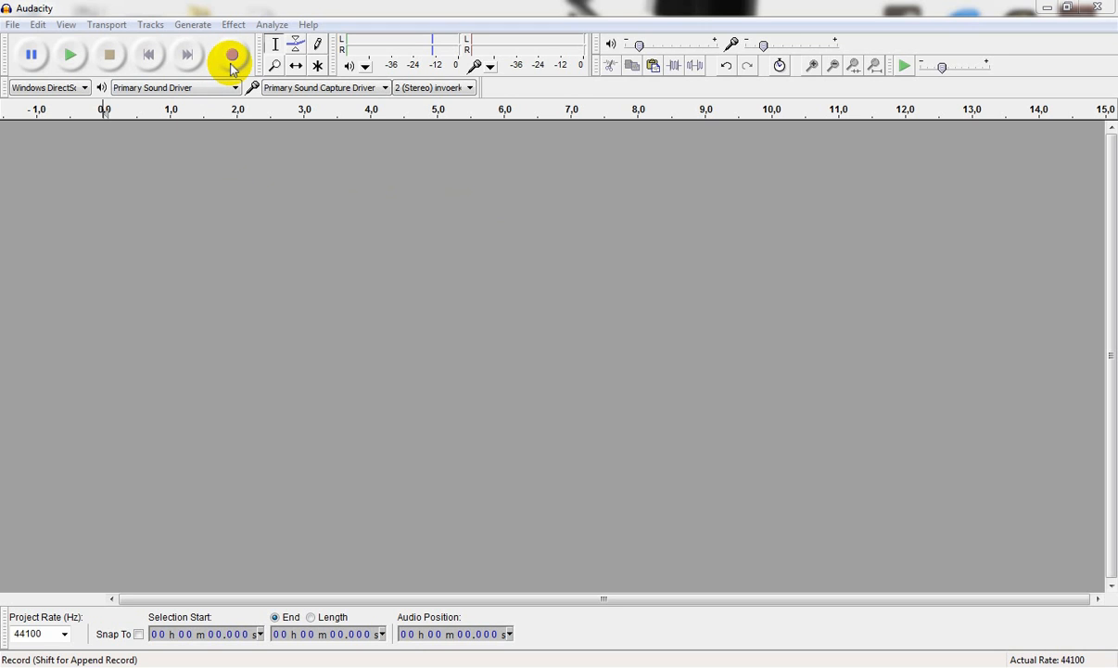
- Record a spoken phrase of about four seconds onto a new stereo track
left_click(228, 53)
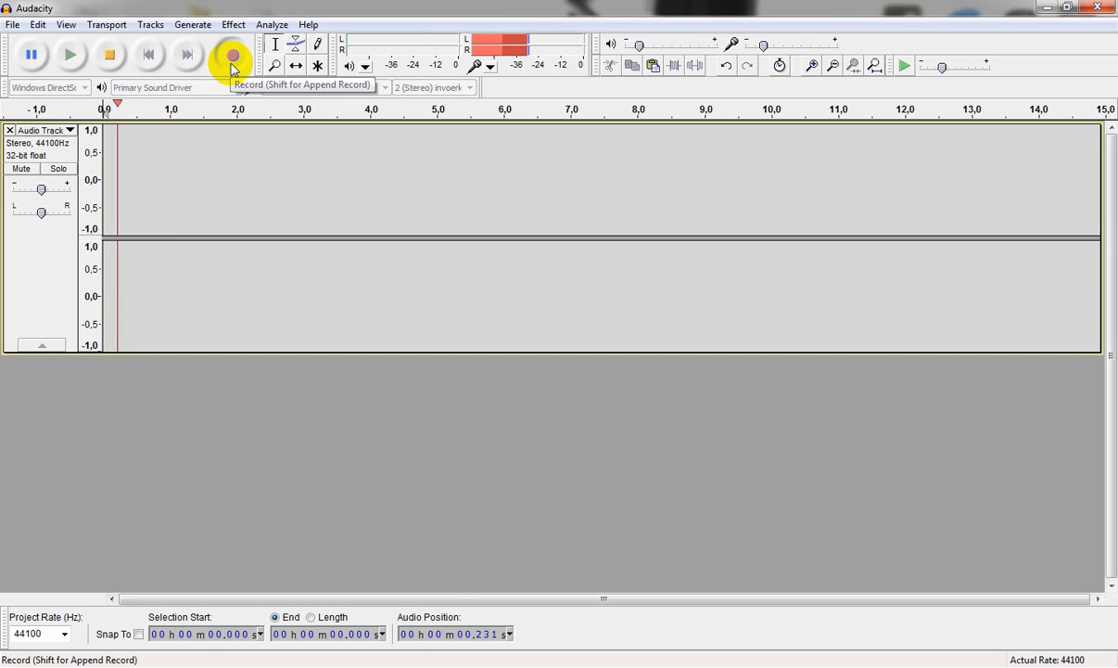
left_click(228, 52)
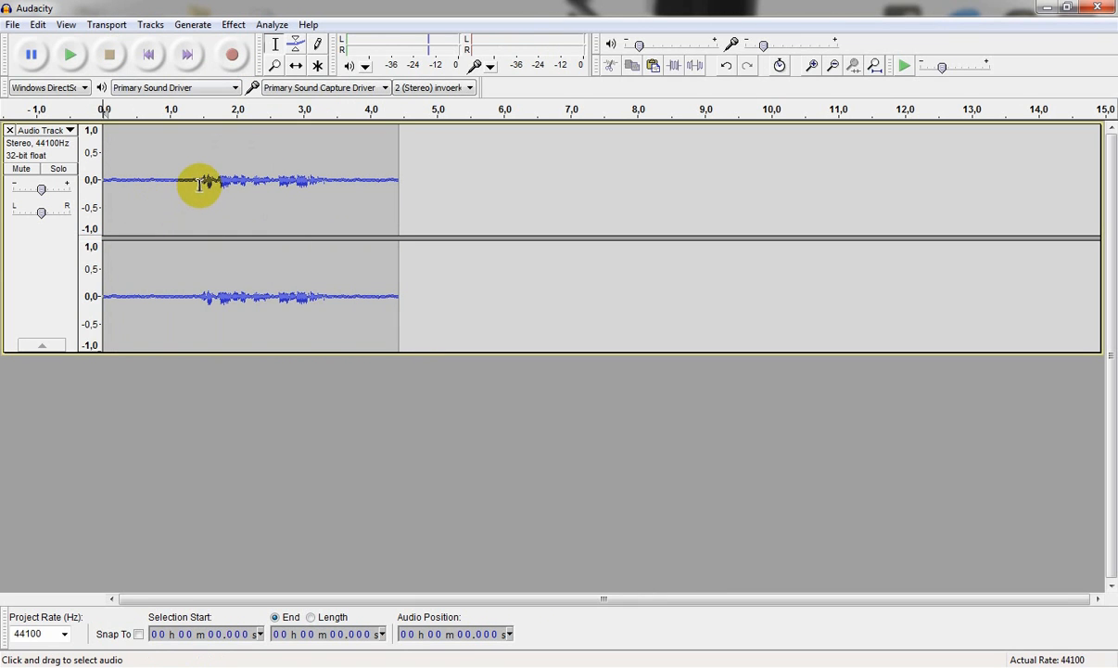
mouse_move(191, 180)
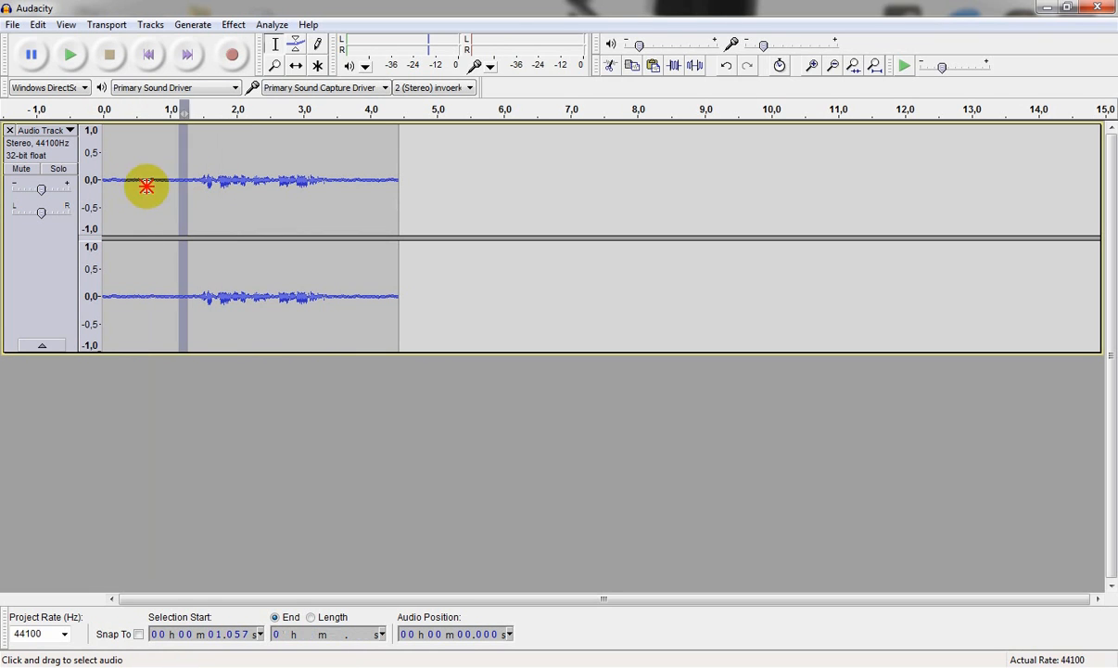
- Capture a Noise Removal profile from the clip's silent first 1.3 seconds
left_click(232, 24)
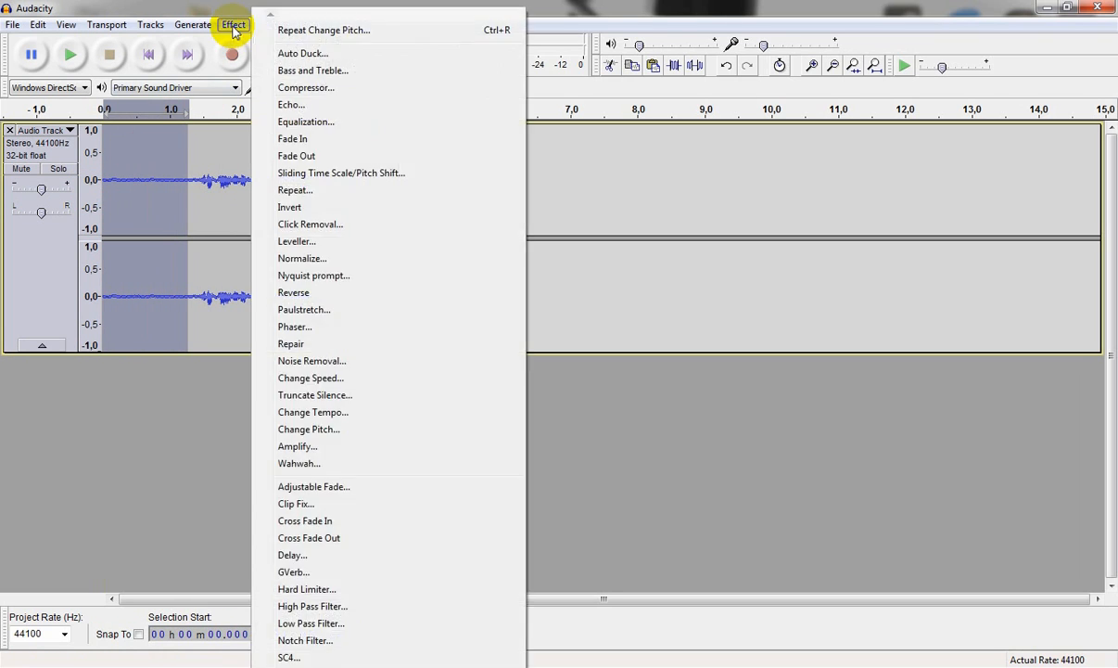
mouse_move(310, 361)
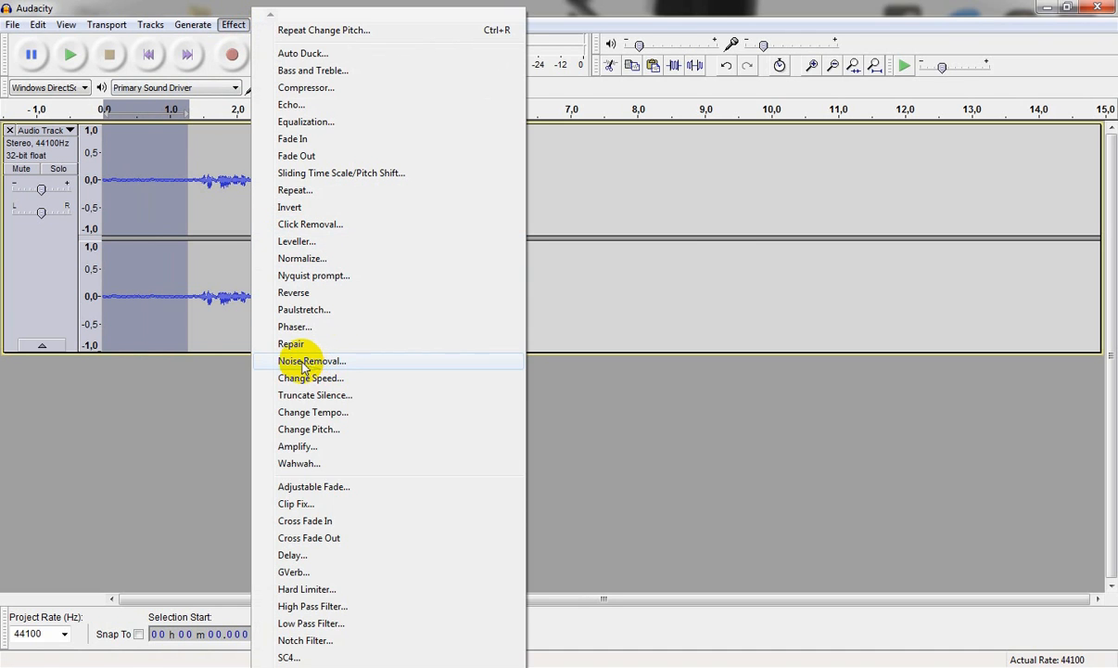
left_click(310, 360)
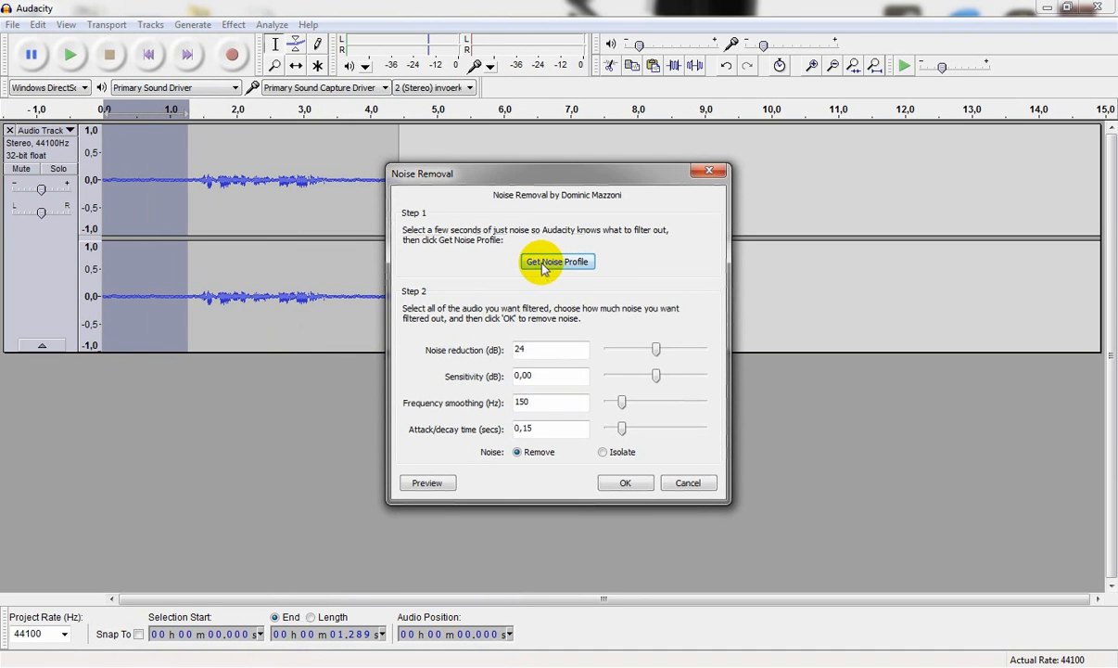
left_click(556, 261)
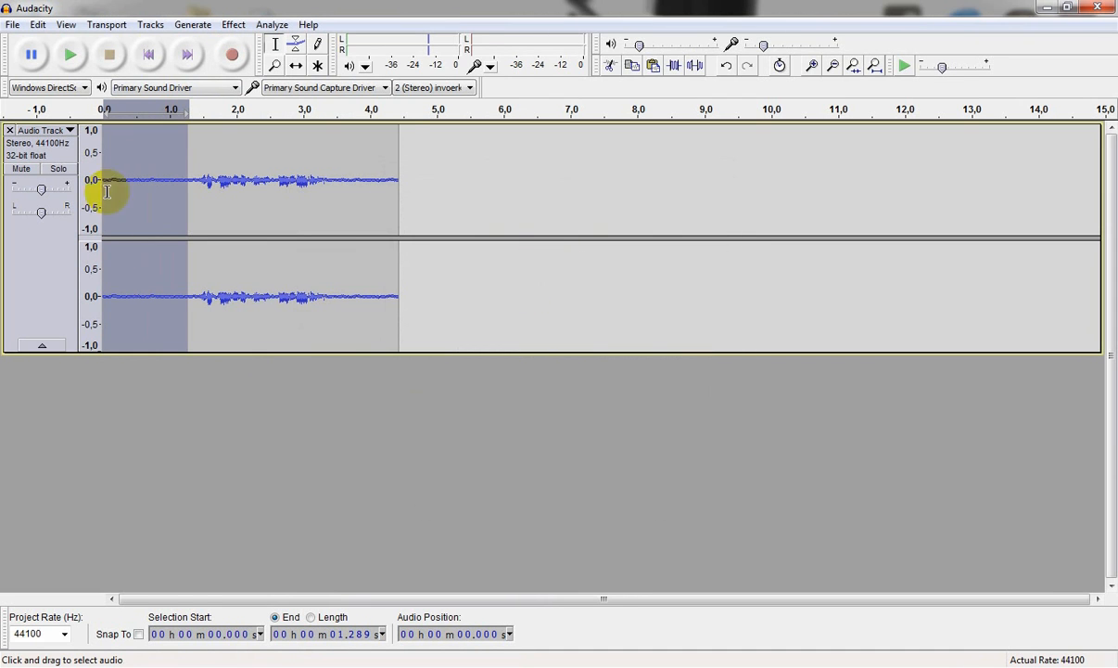
mouse_move(223, 163)
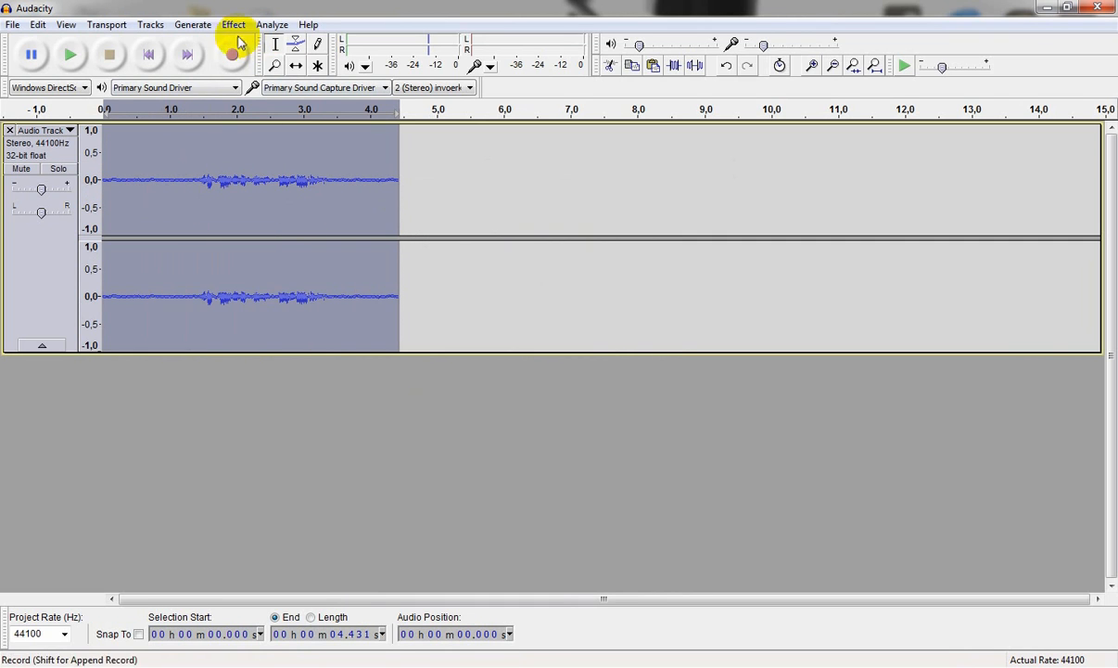
- Apply Noise Removal with default settings across the entire four-second clip
left_click(233, 24)
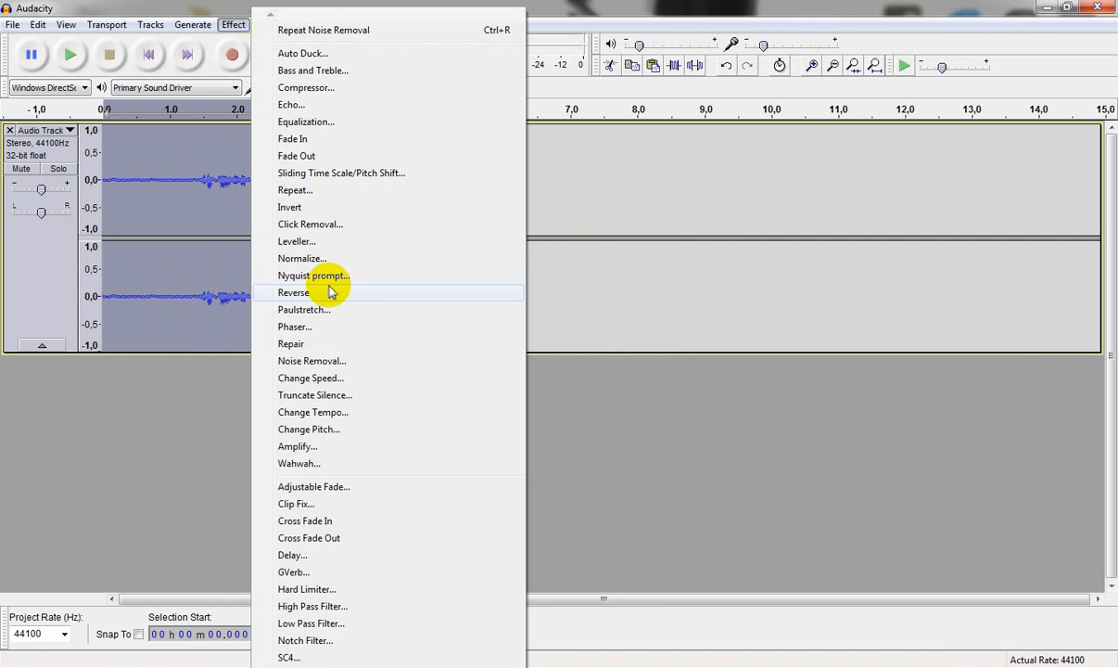
left_click(313, 361)
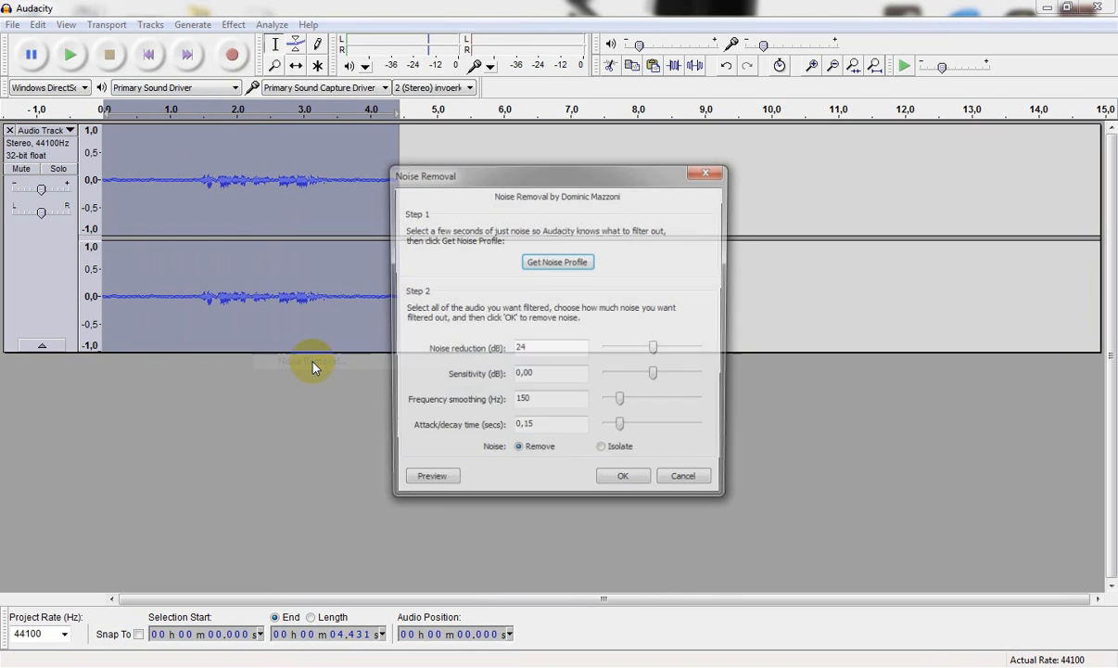
left_click(622, 482)
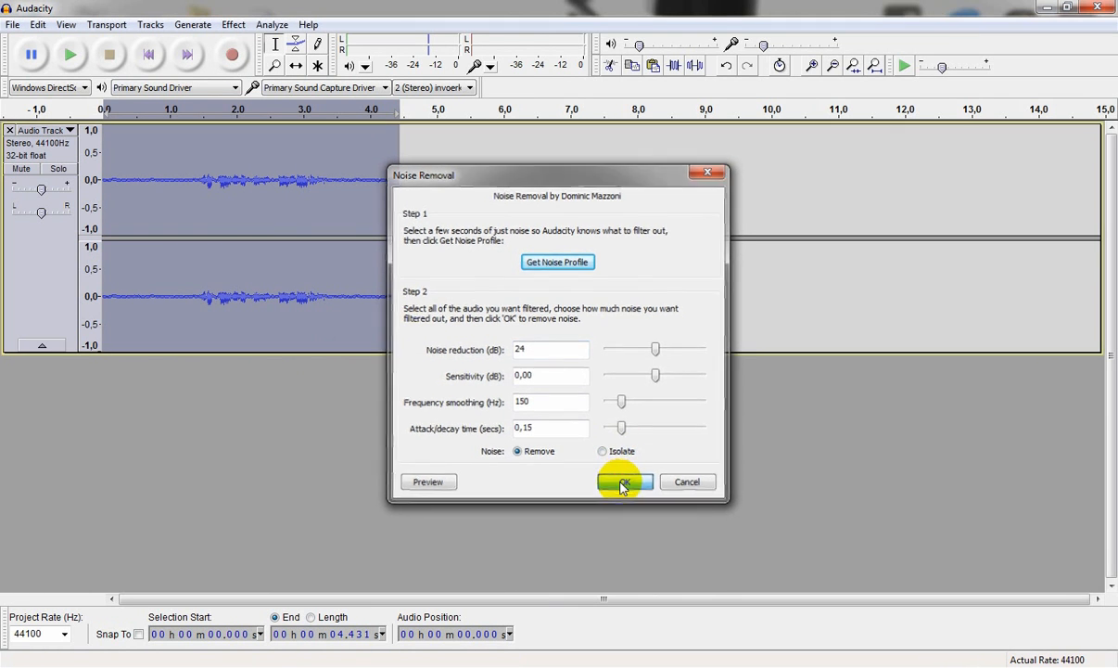
left_click(625, 481)
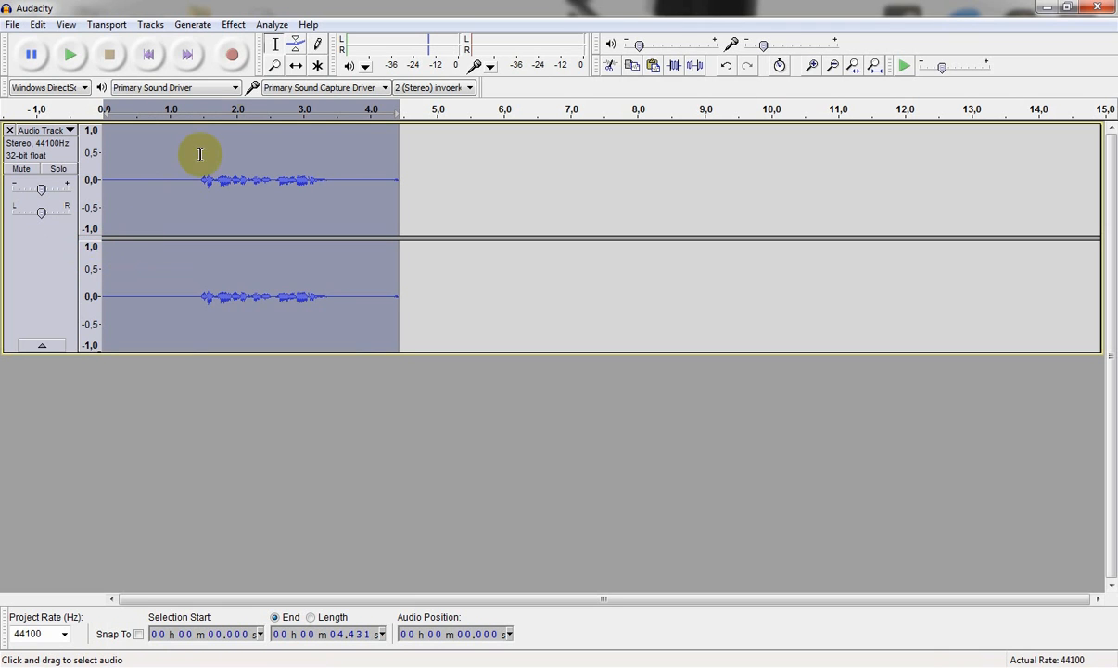
- Amplify the cleaned voice clip by 16 dB
left_click(238, 24)
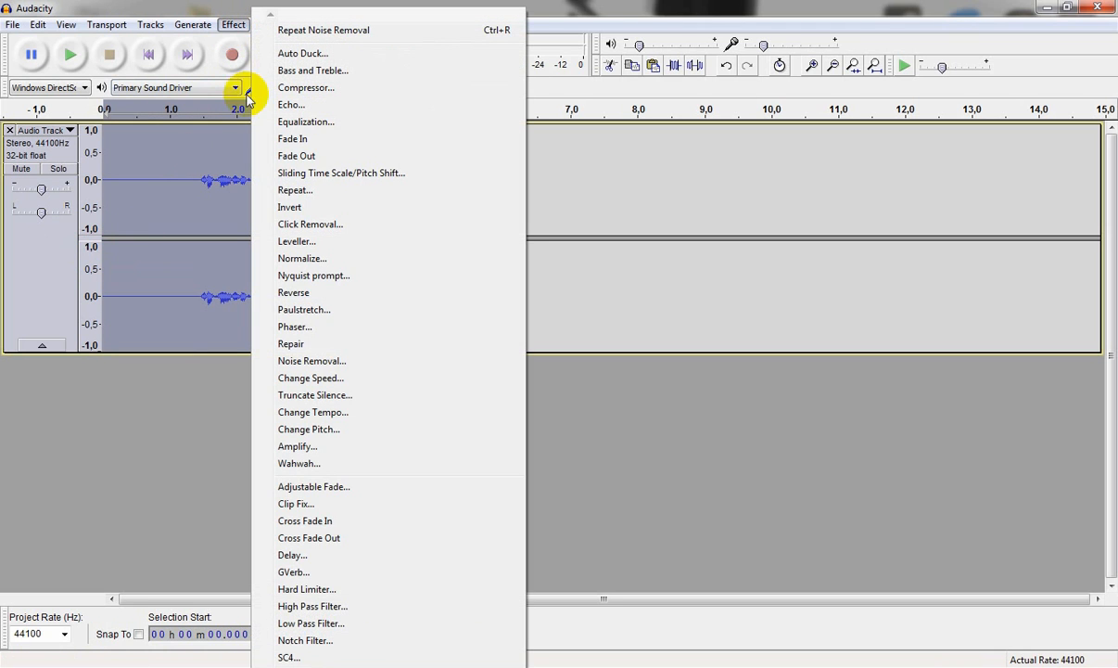
left_click(297, 446)
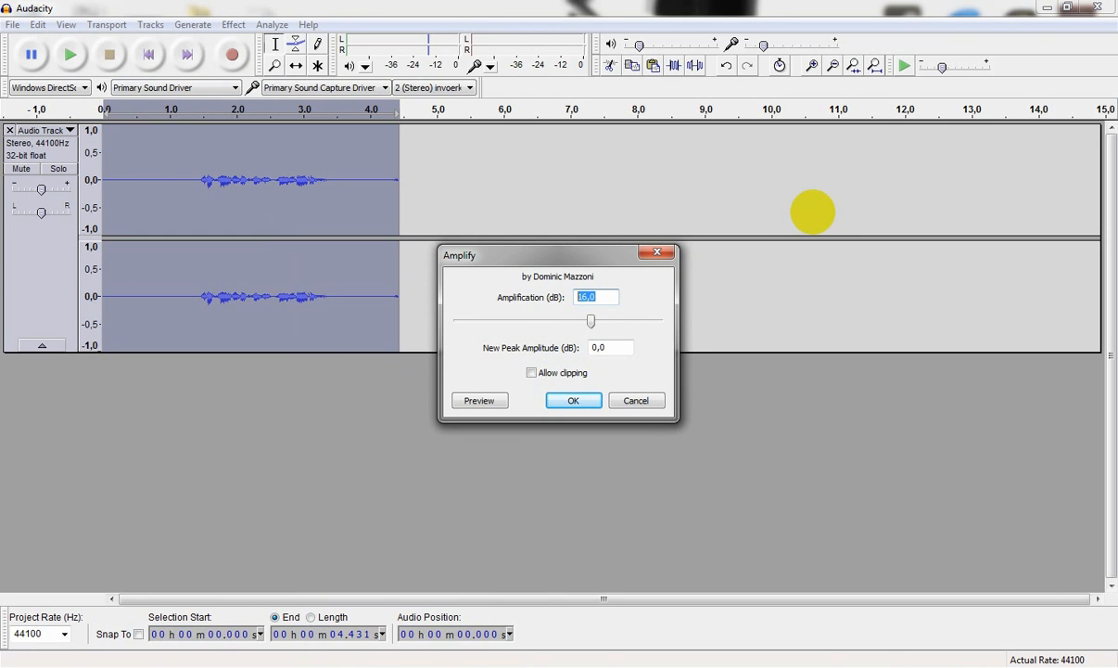
left_click(574, 401)
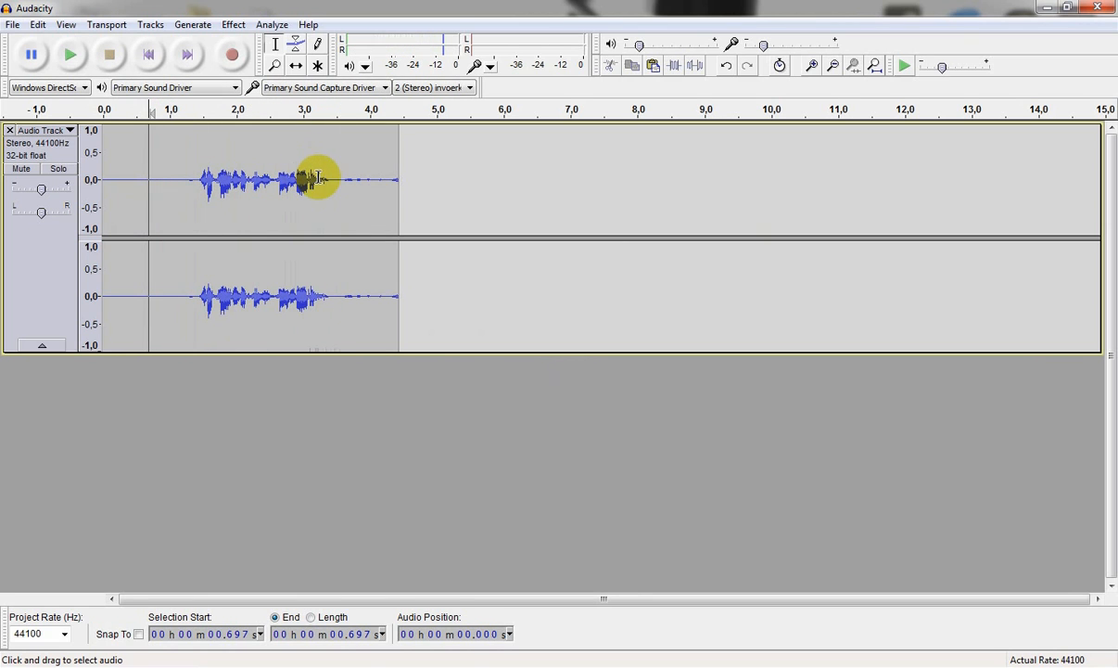
mouse_move(175, 181)
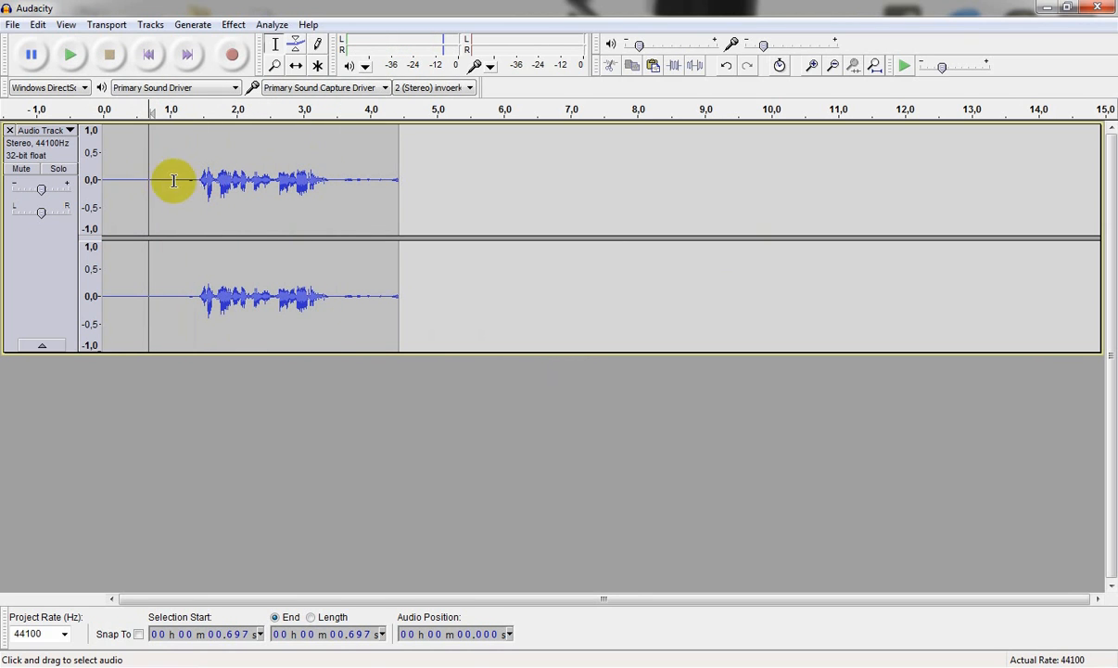
mouse_move(476, 198)
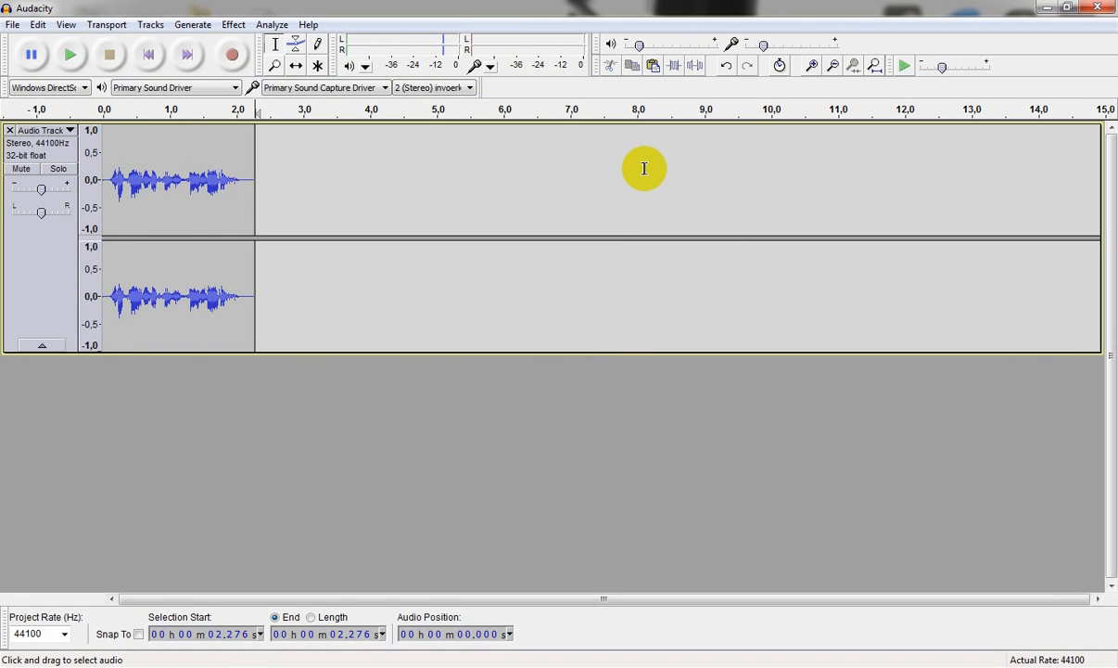
mouse_move(58, 261)
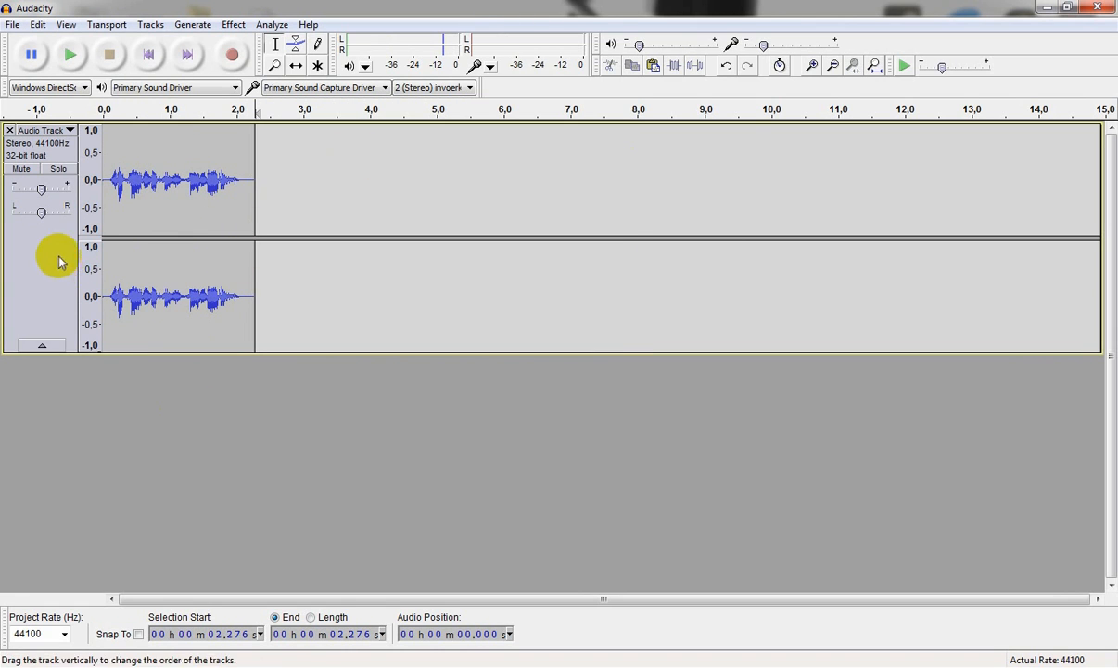
mouse_move(47, 263)
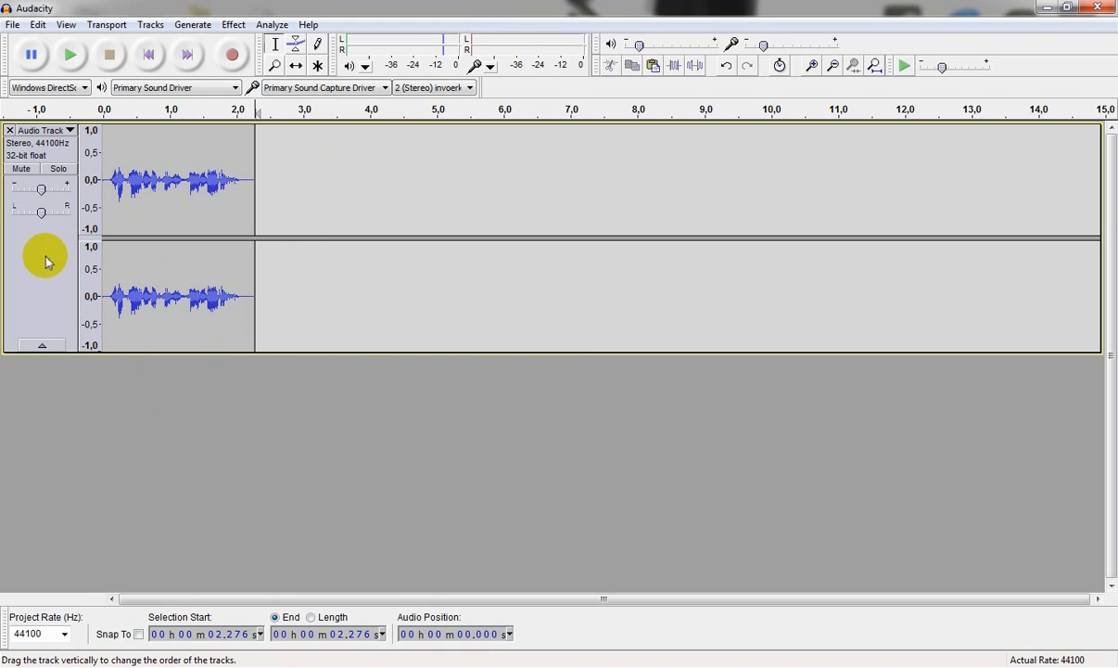
- Copy the 2.3-second voice clip into a newly added stereo track
left_click(176, 186)
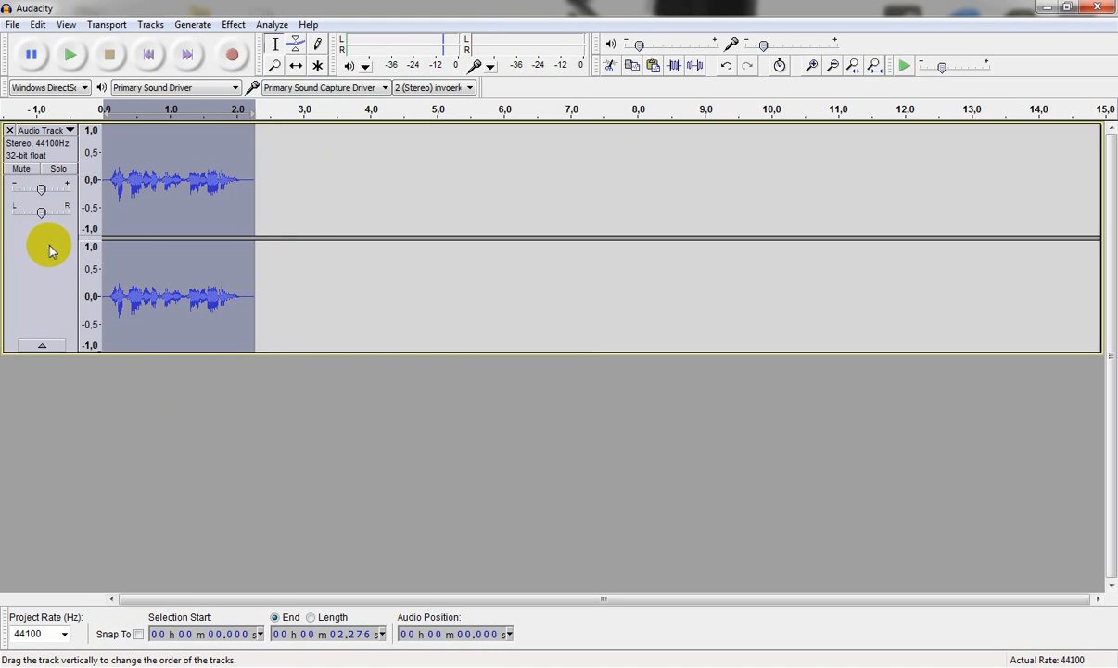
mouse_move(170, 132)
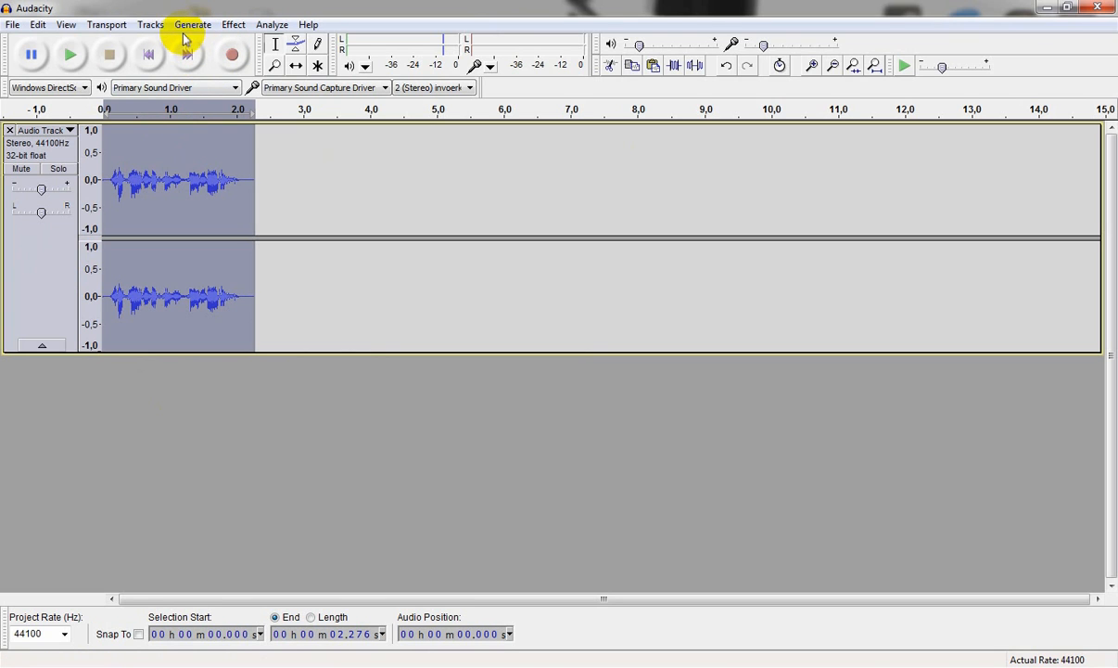
left_click(149, 24)
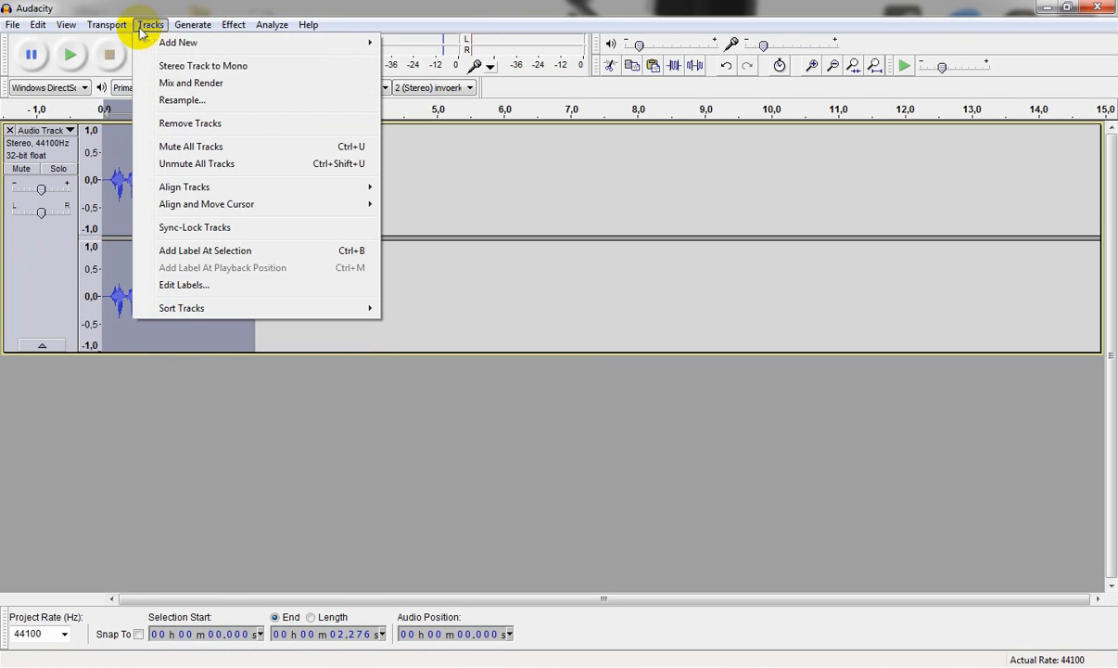
mouse_move(195, 41)
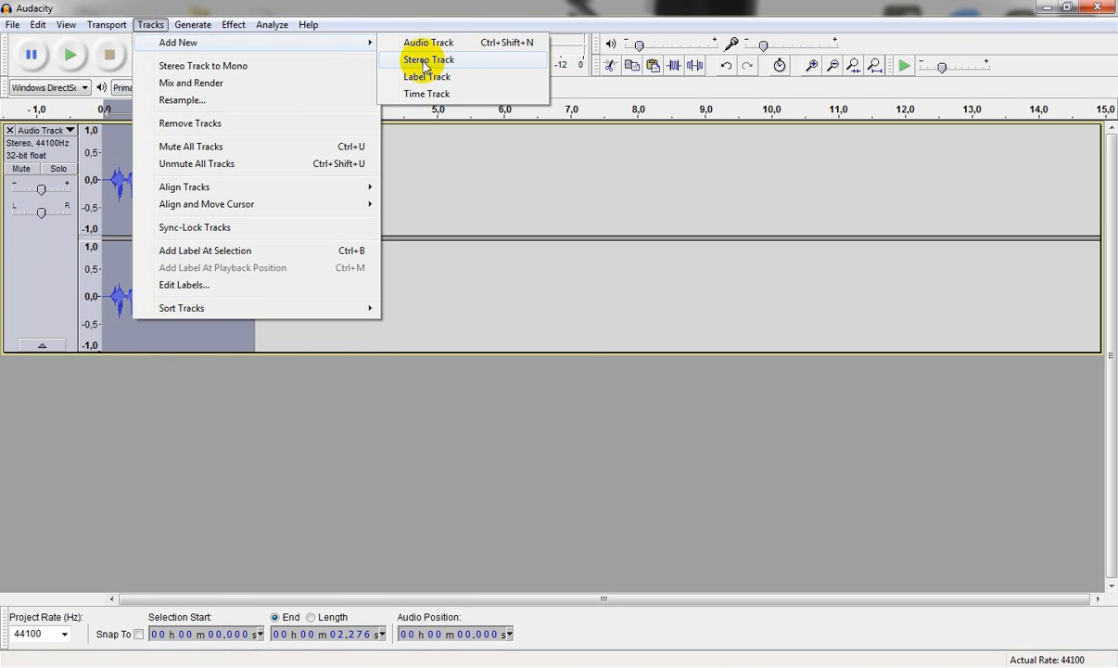
left_click(425, 59)
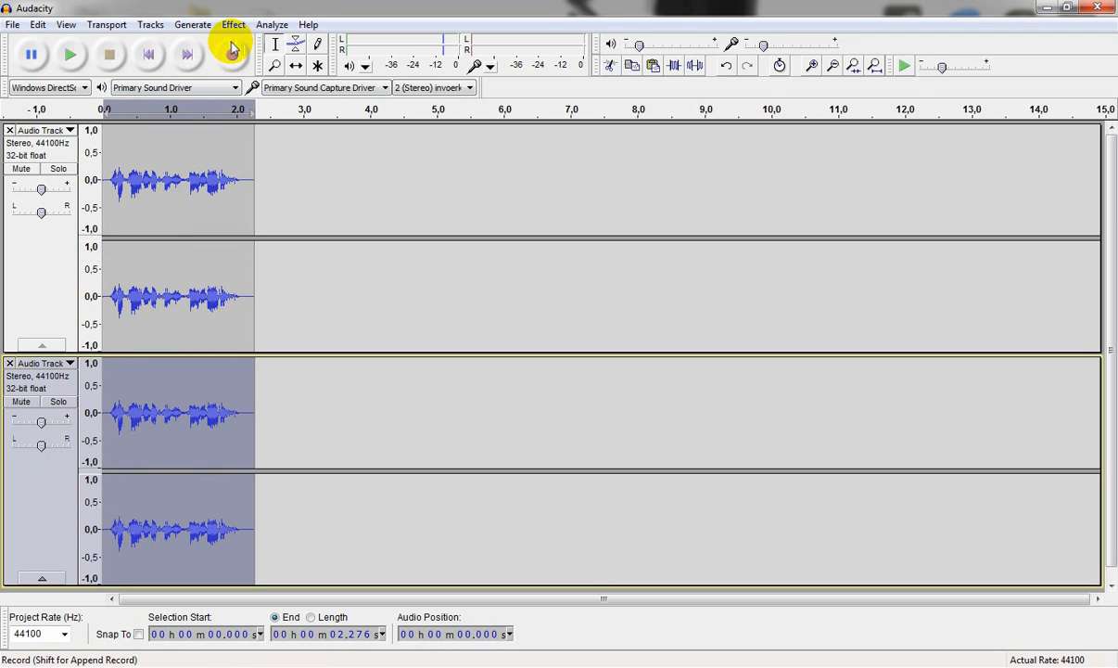
- Apply Echo to the second track with 0.04 s delay and 0.6 decay factor
left_click(234, 24)
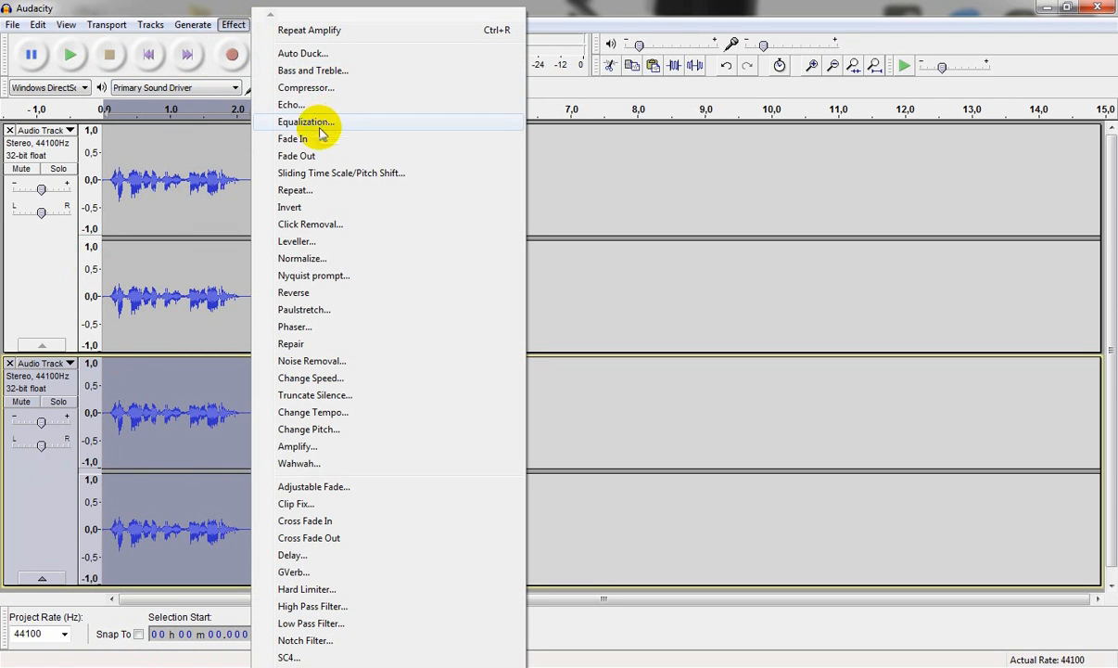
left_click(291, 103)
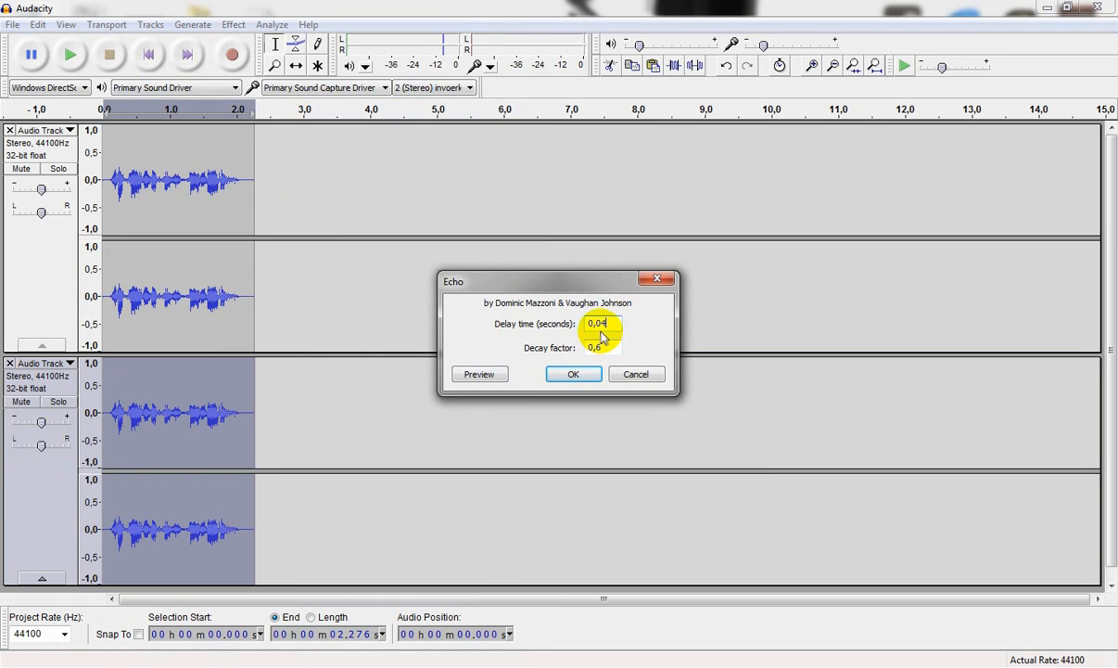
left_click(598, 349)
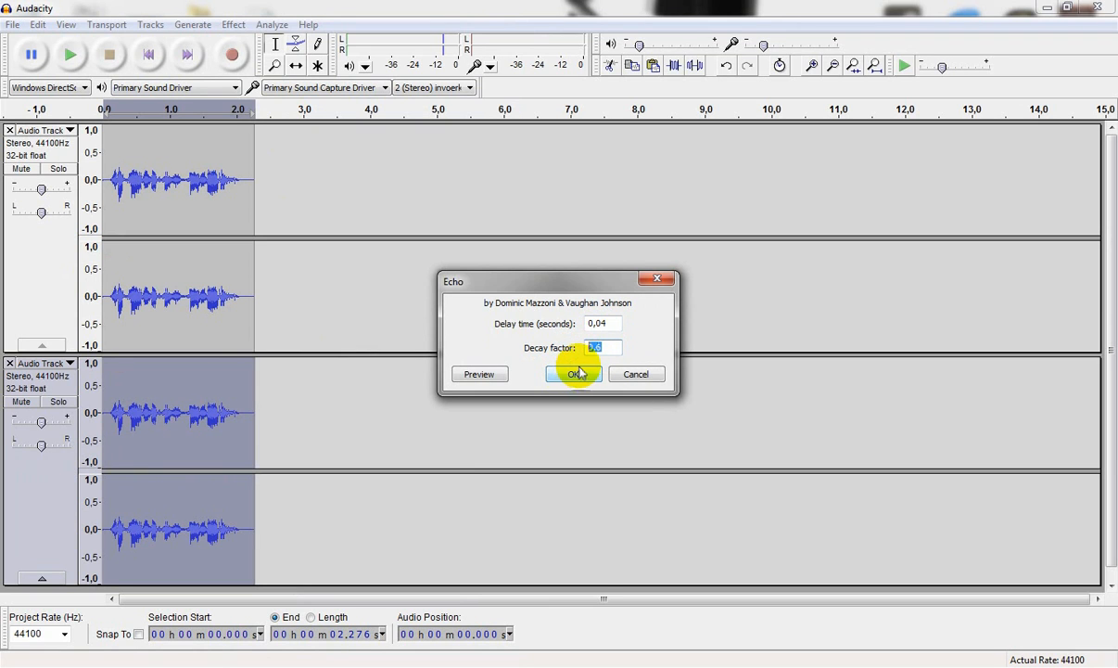
left_click(574, 374)
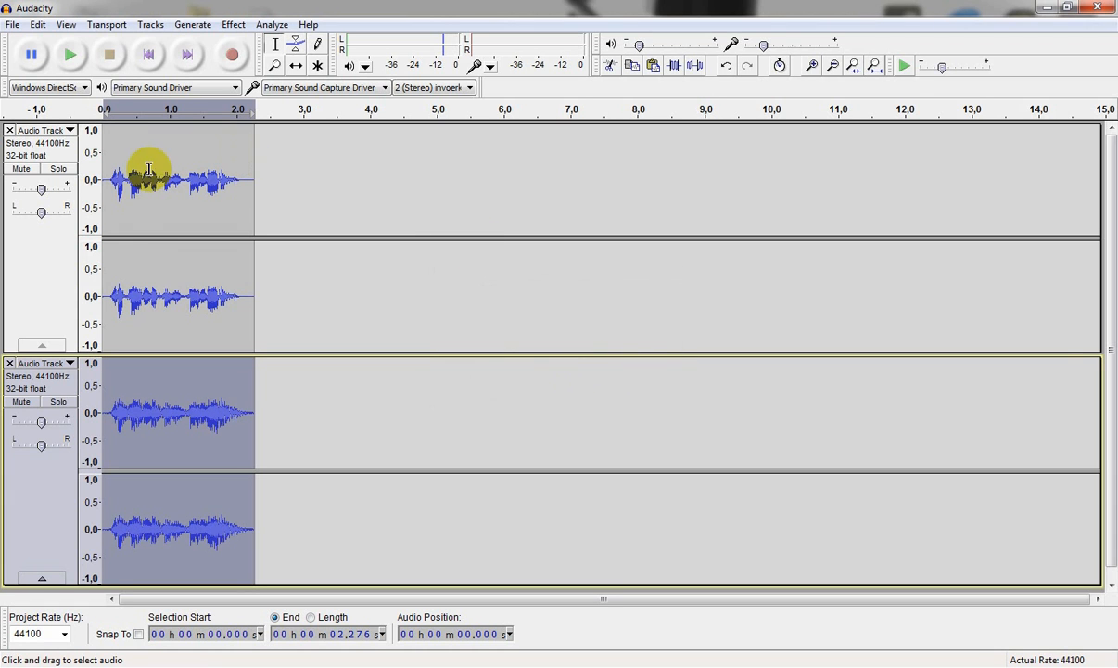
left_click(69, 52)
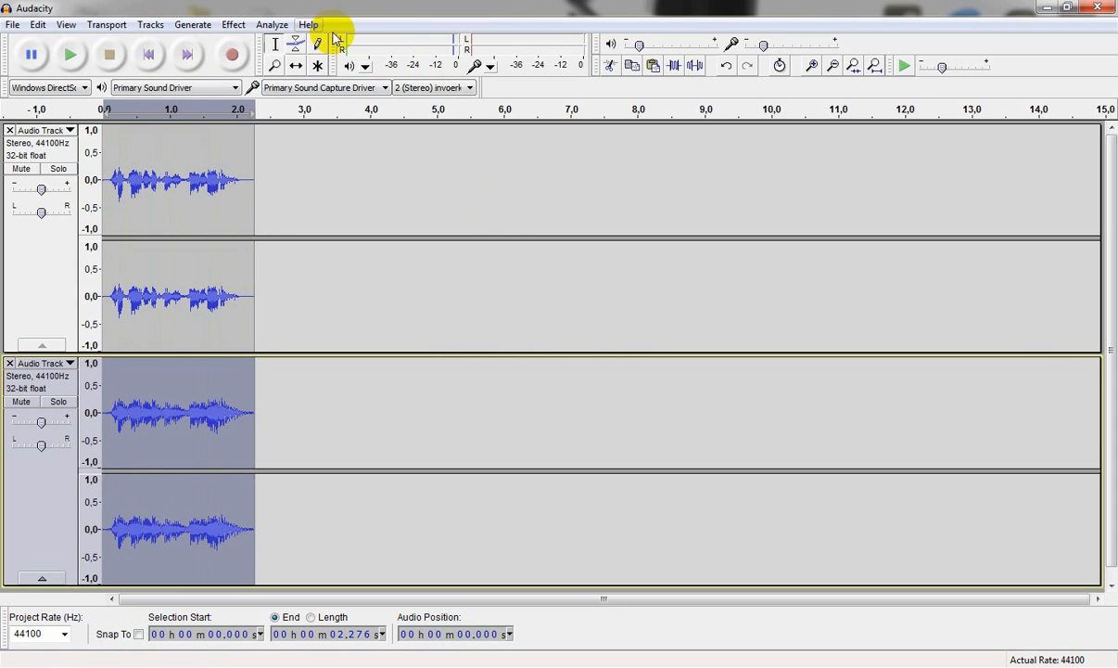
mouse_move(111, 445)
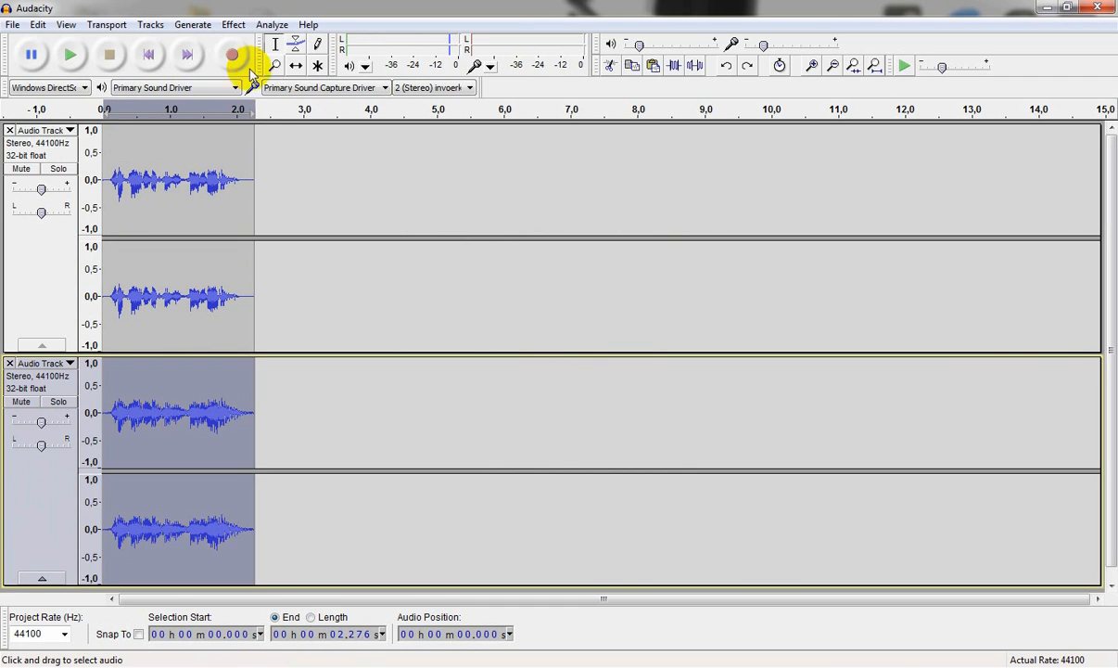
- Lower the echoed track's pitch by 10 percent (D#/Eb to C#/Db), then select the original track
left_click(236, 24)
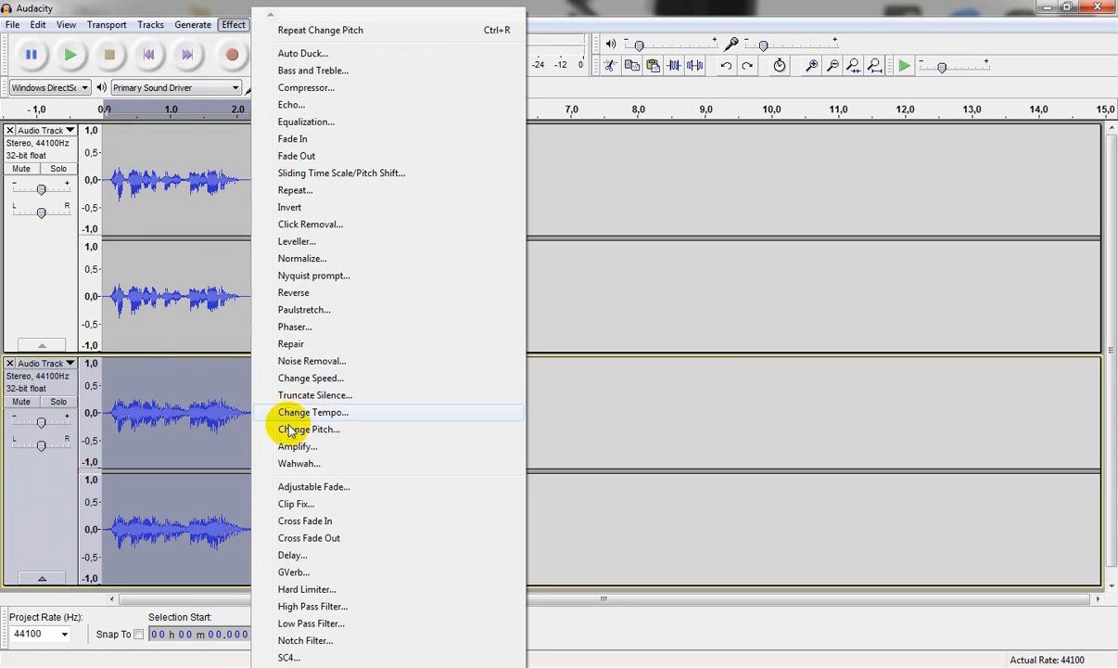
left_click(309, 428)
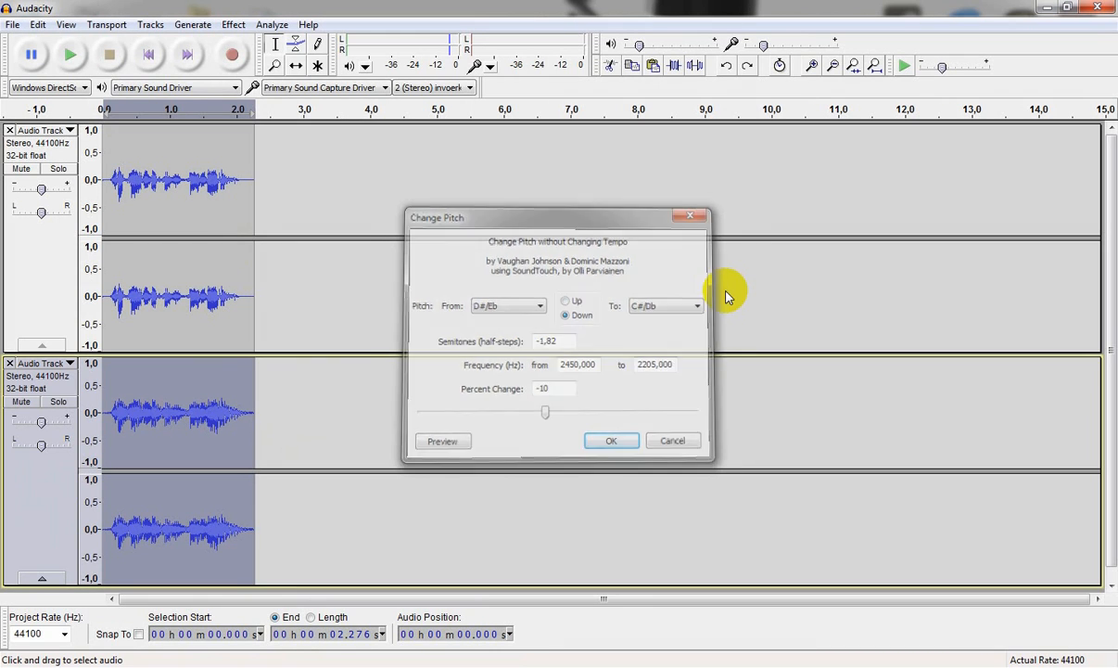
left_click(611, 440)
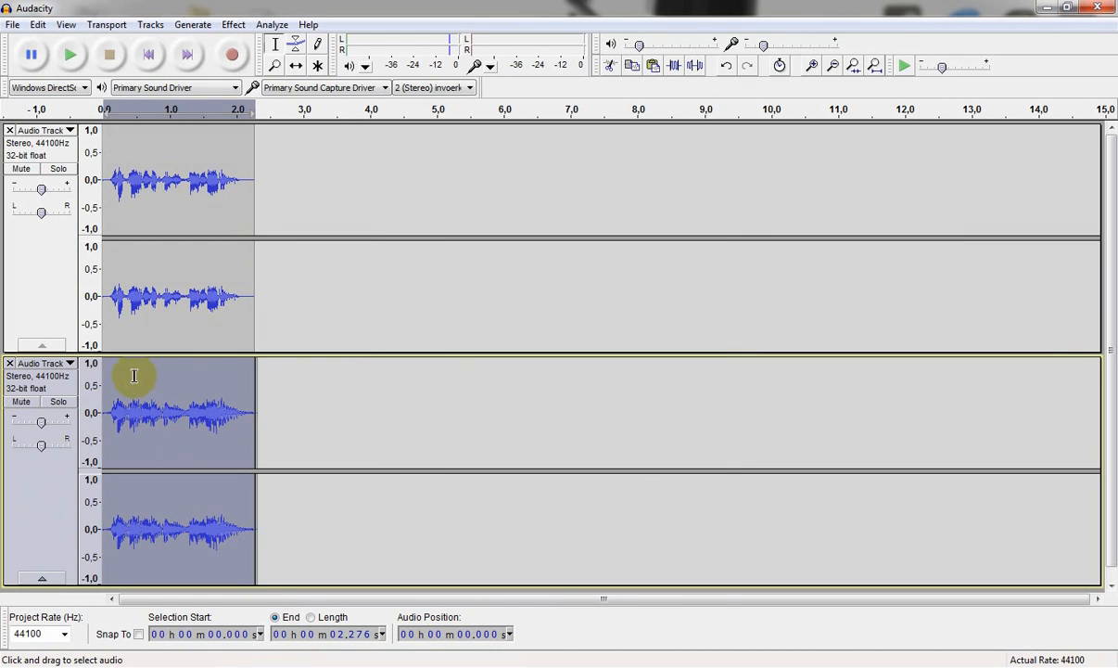
left_click(68, 51)
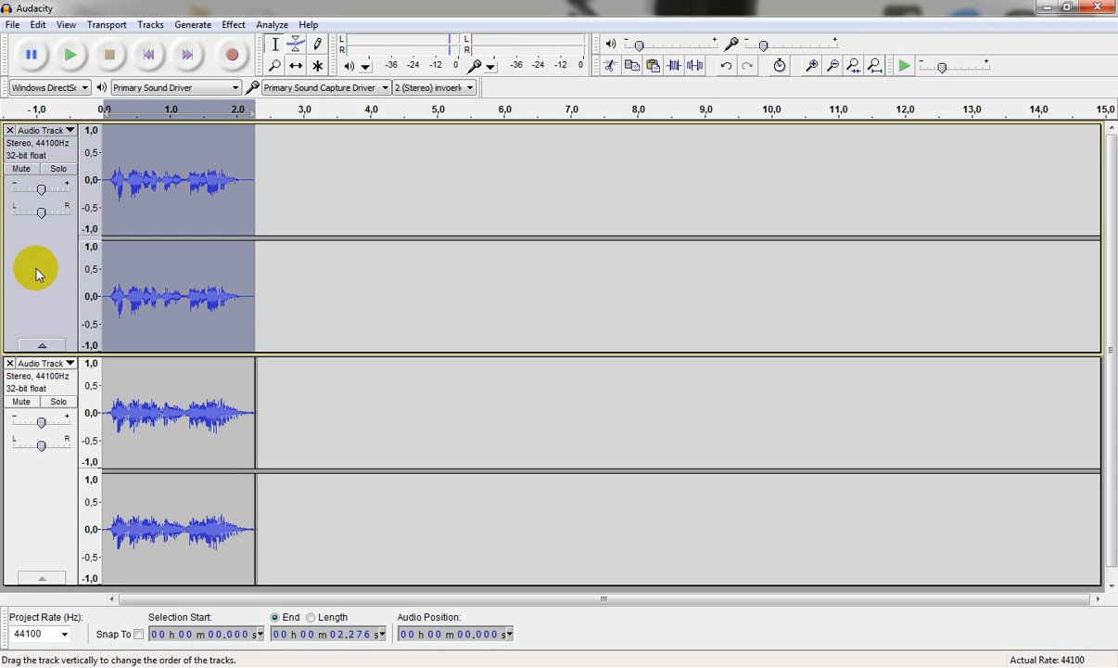
mouse_move(153, 24)
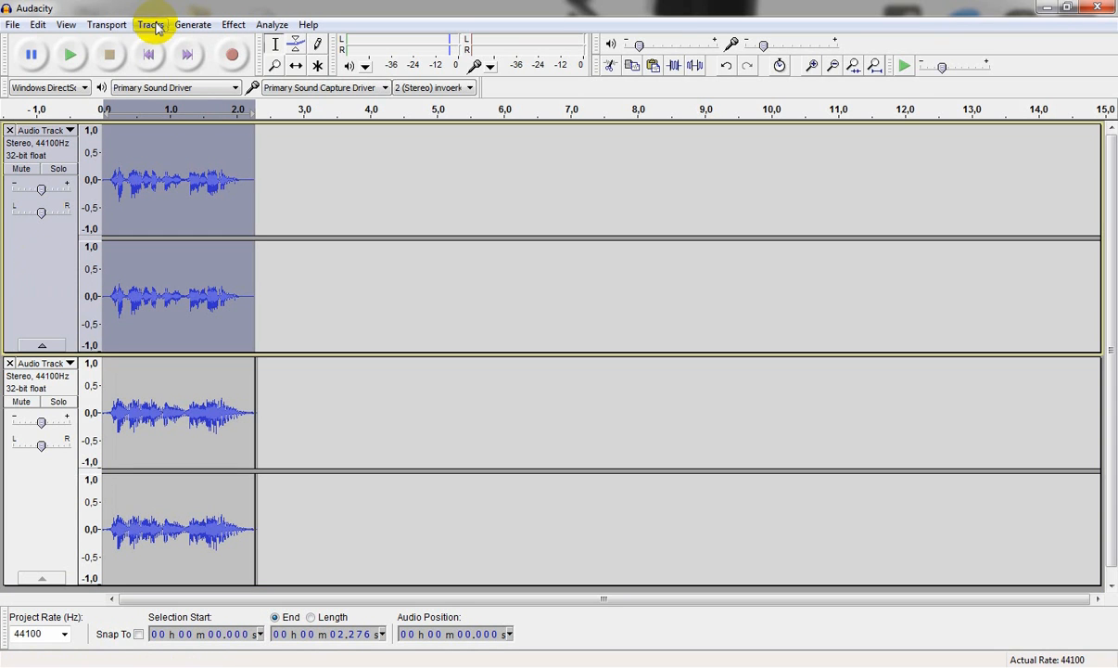
- Begin duplicating the original voice clip onto another track from the Tracks menu
left_click(149, 24)
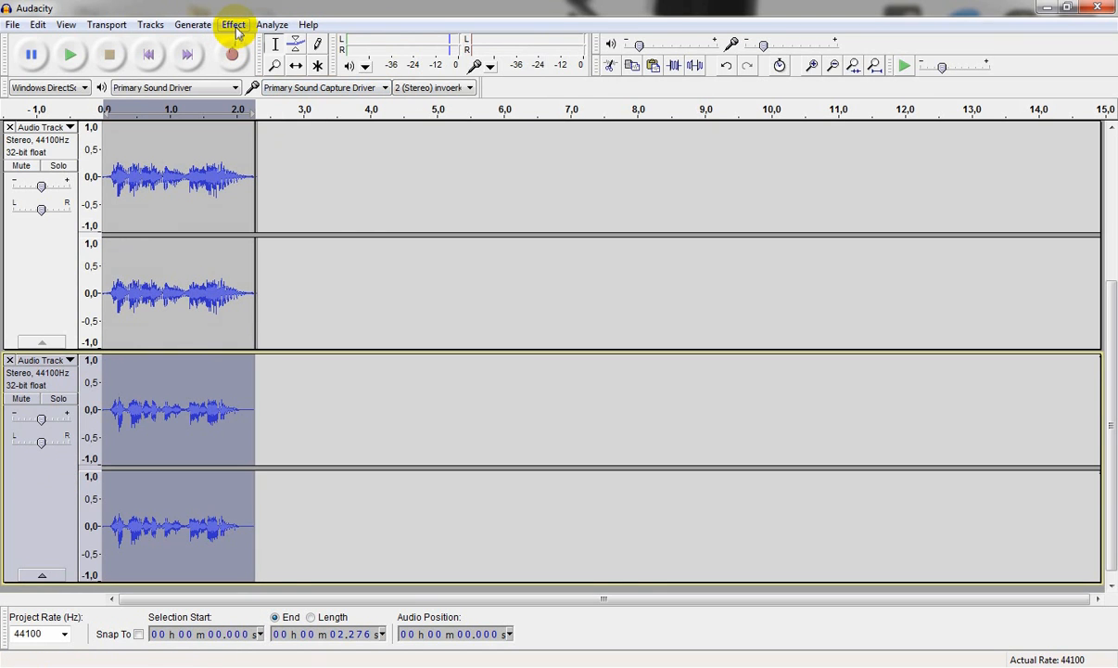
- Slow the original clip's tempo by 2 percent, from 2.28 to 2.32 seconds
left_click(234, 24)
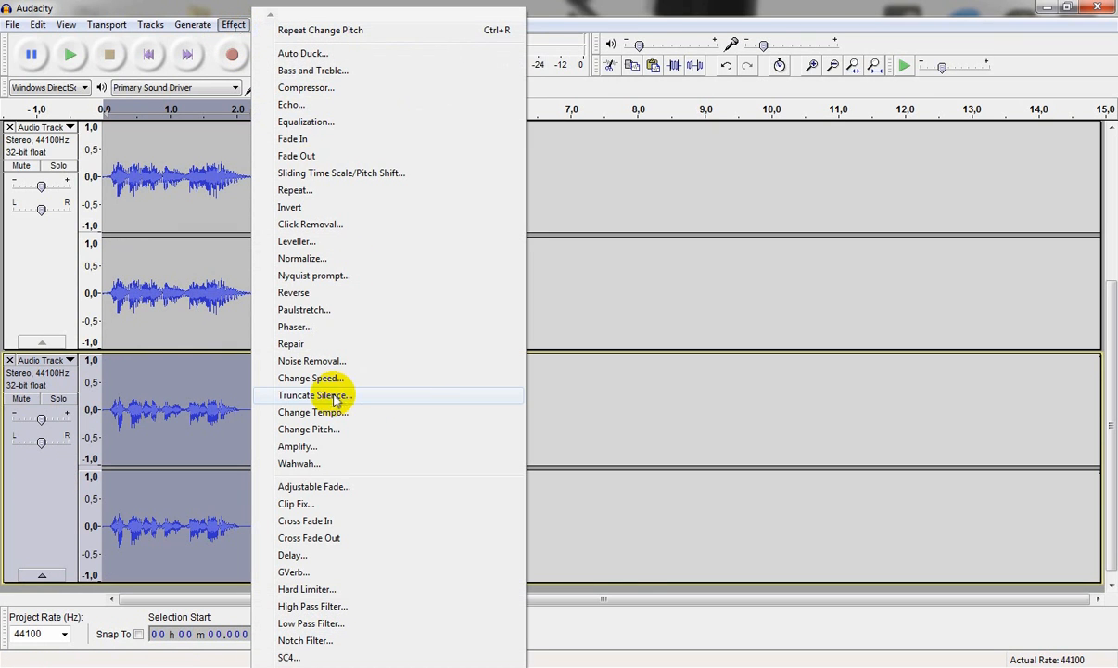
left_click(312, 412)
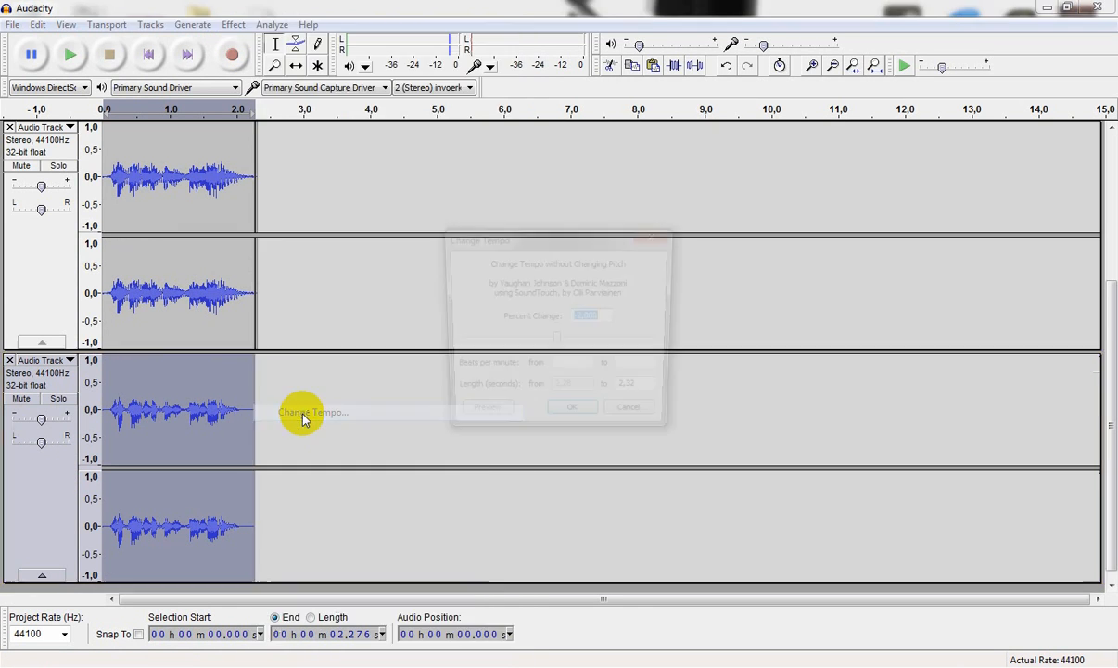
left_click(591, 317)
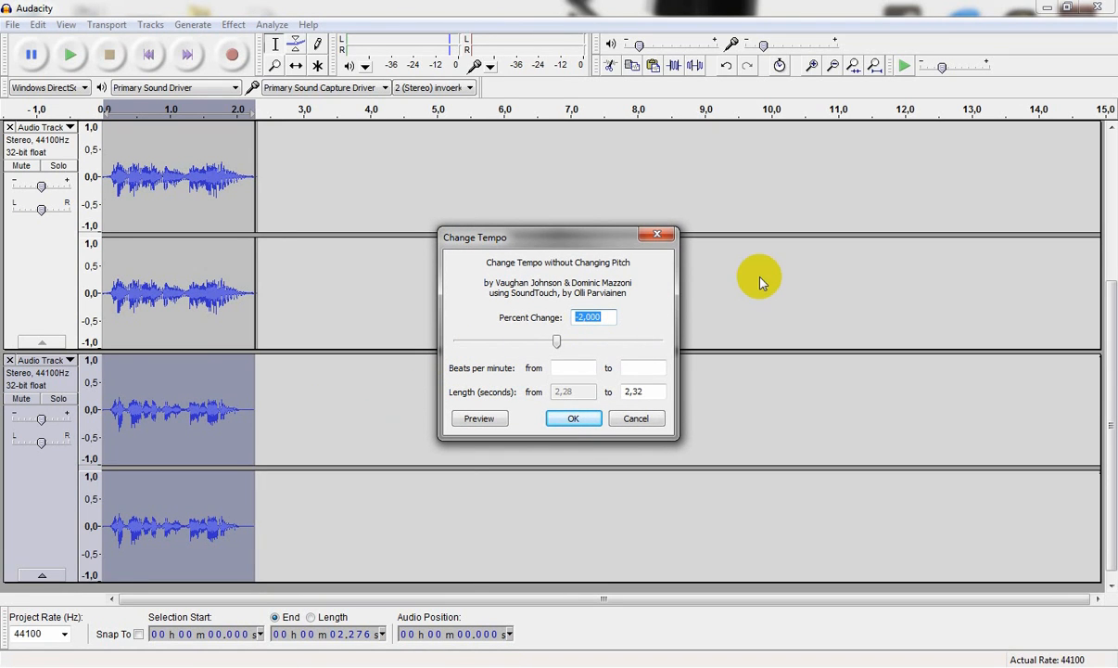
left_click(574, 419)
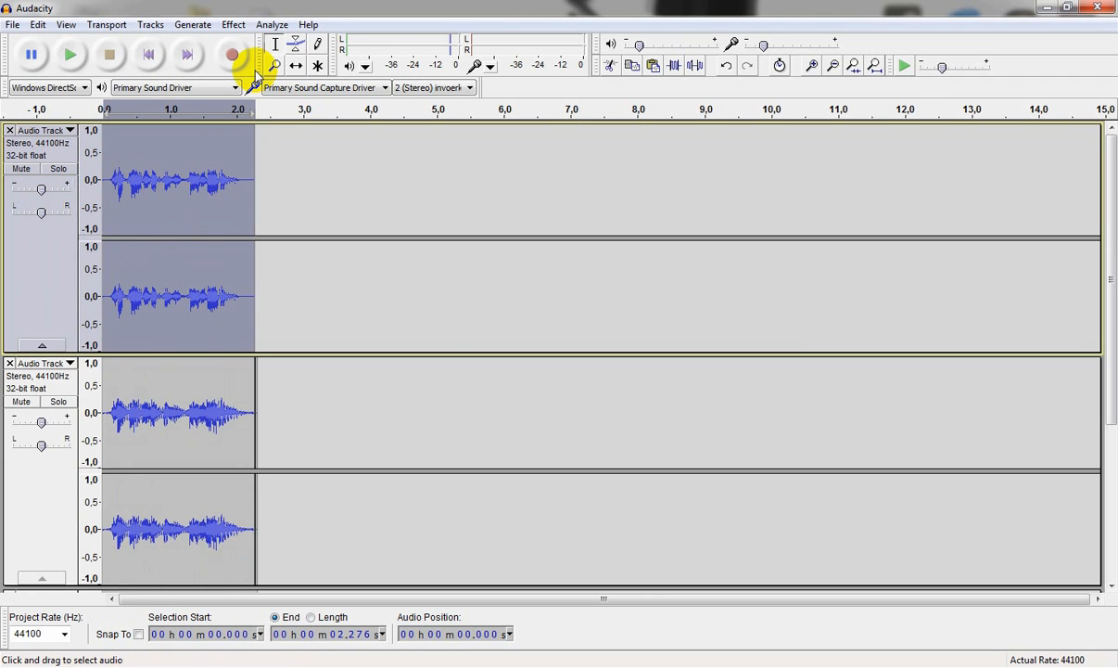
- Apply Change Pitch to the first, tempo-slowed voice track
left_click(233, 24)
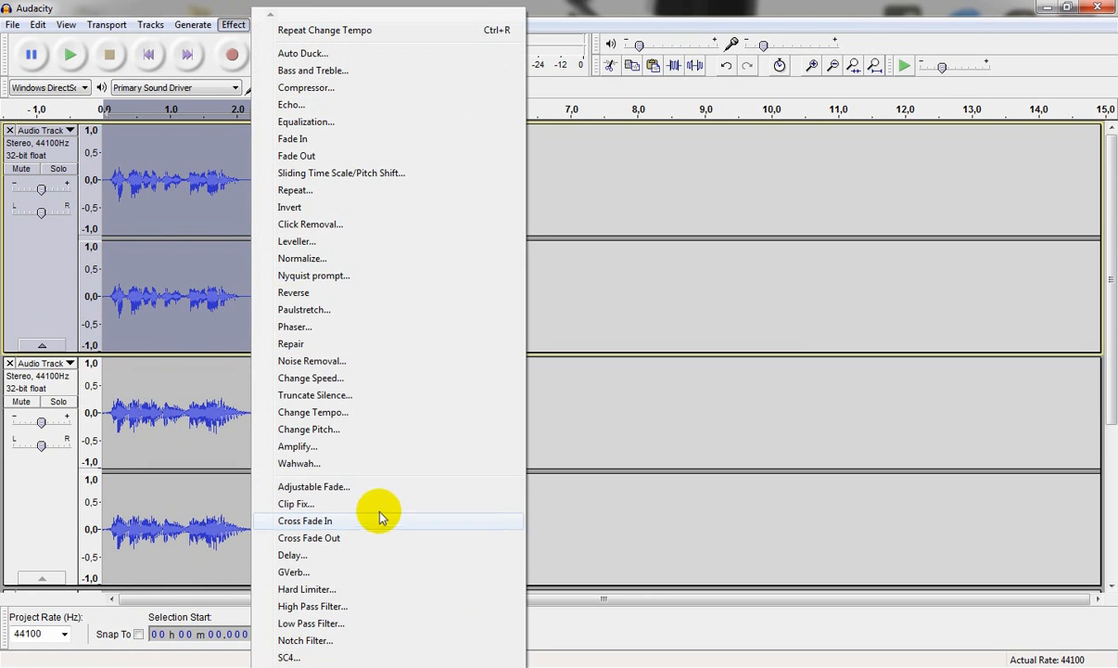
left_click(309, 429)
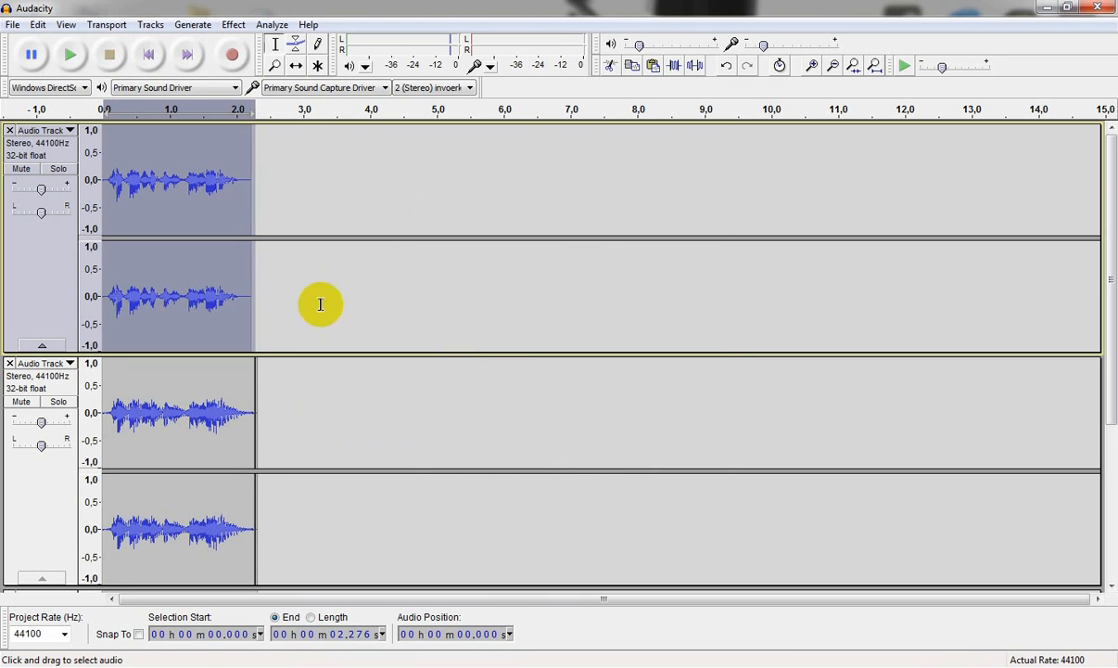
left_click(68, 52)
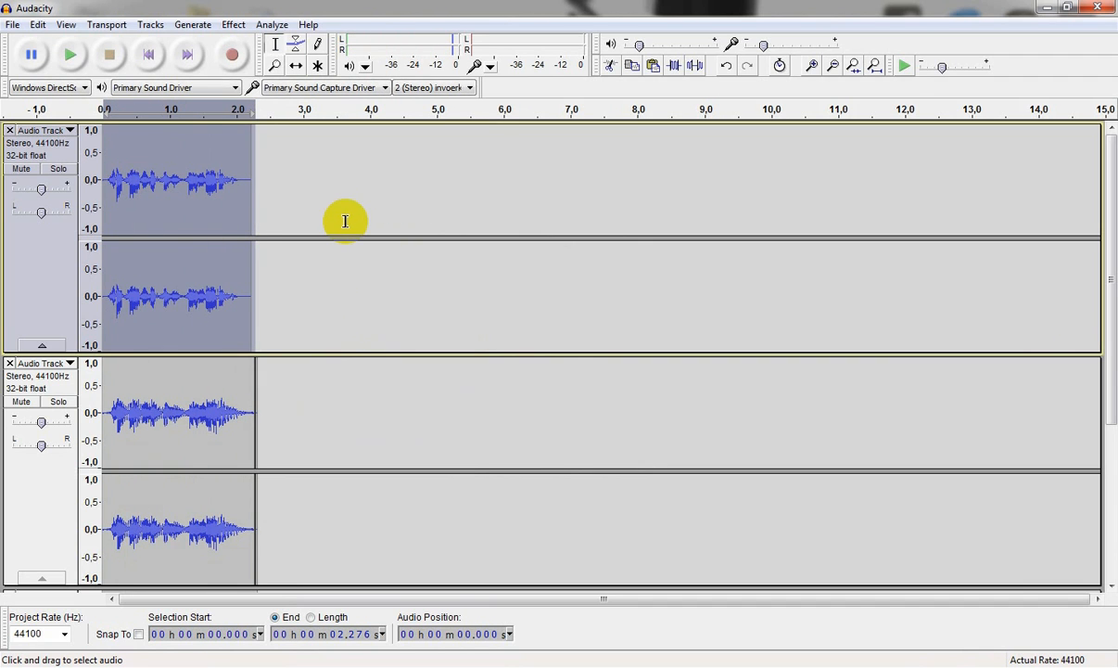
left_click(68, 50)
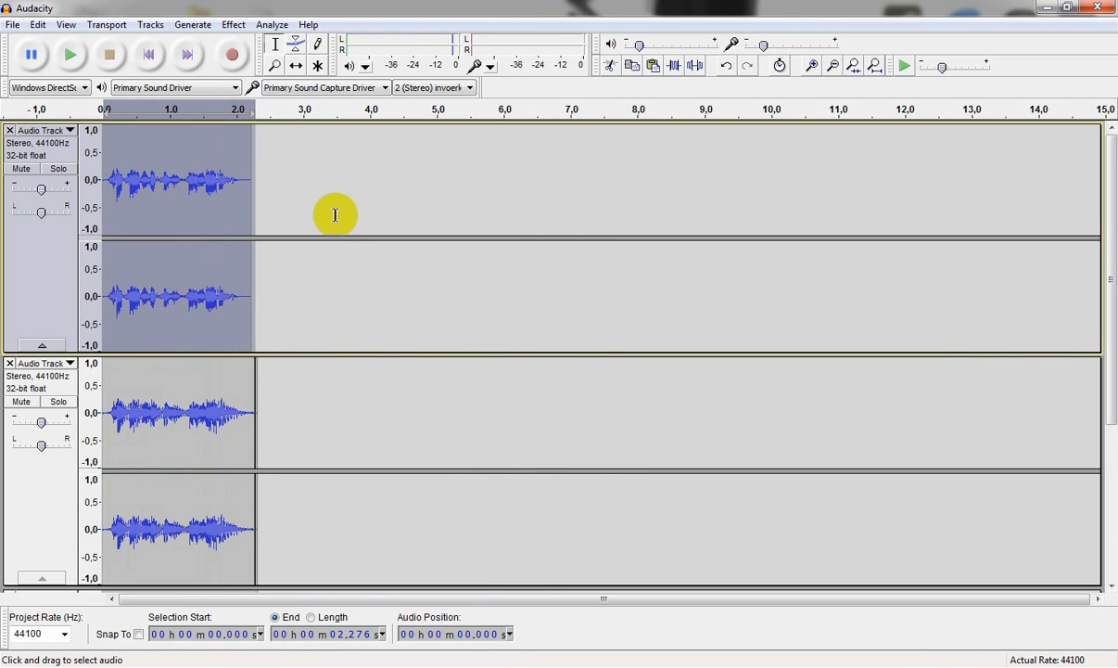
left_click(237, 24)
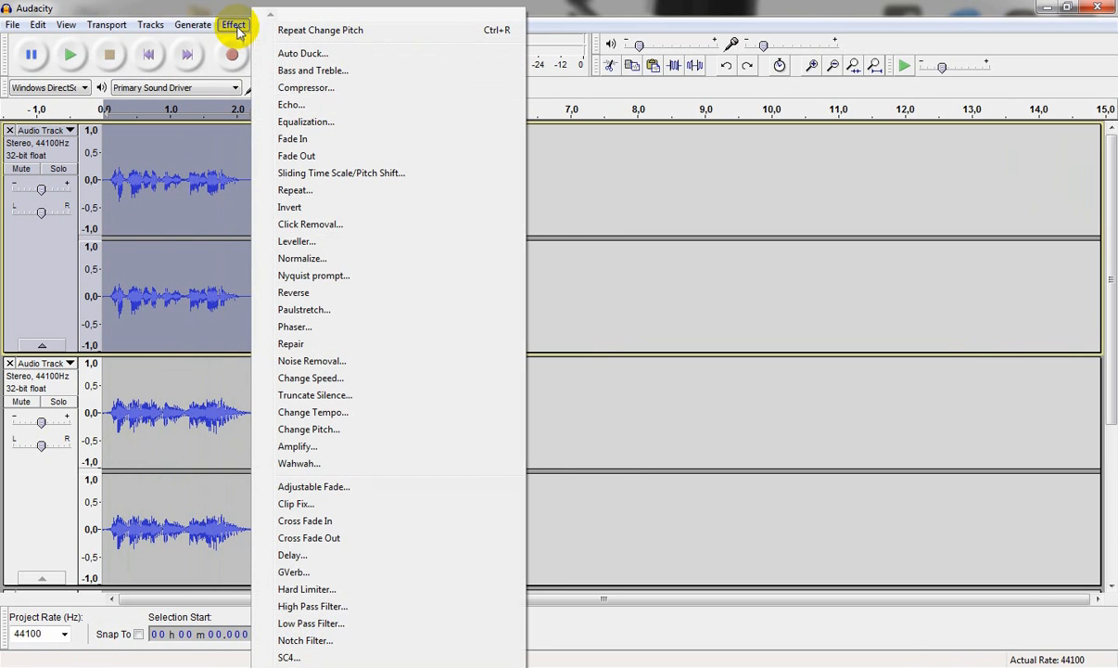
mouse_move(339, 361)
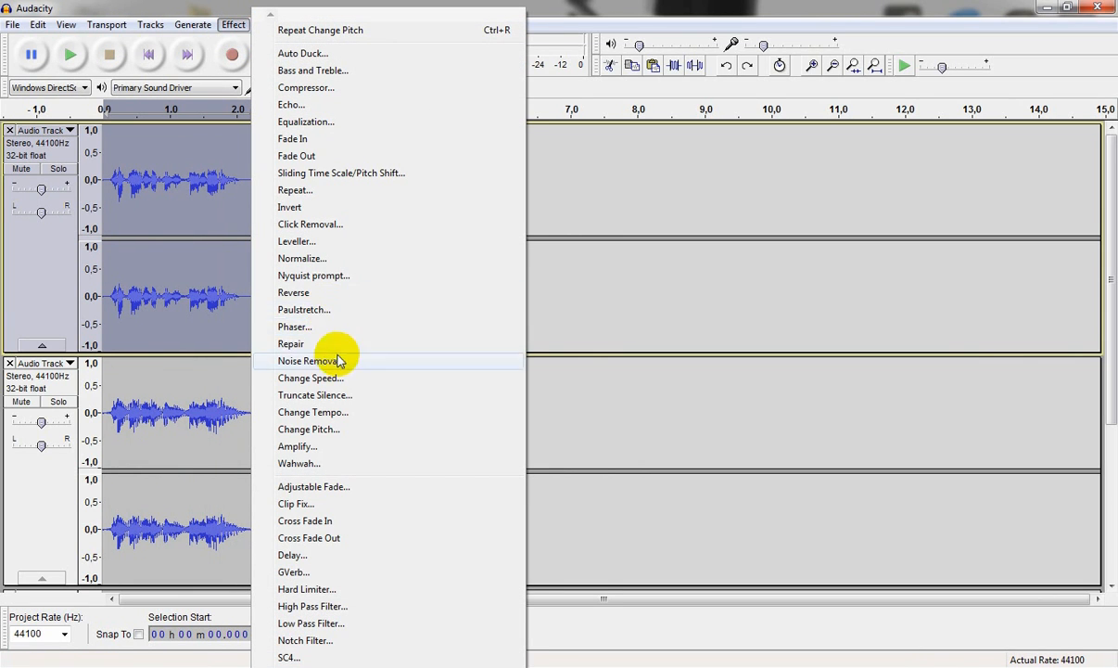
mouse_move(292, 104)
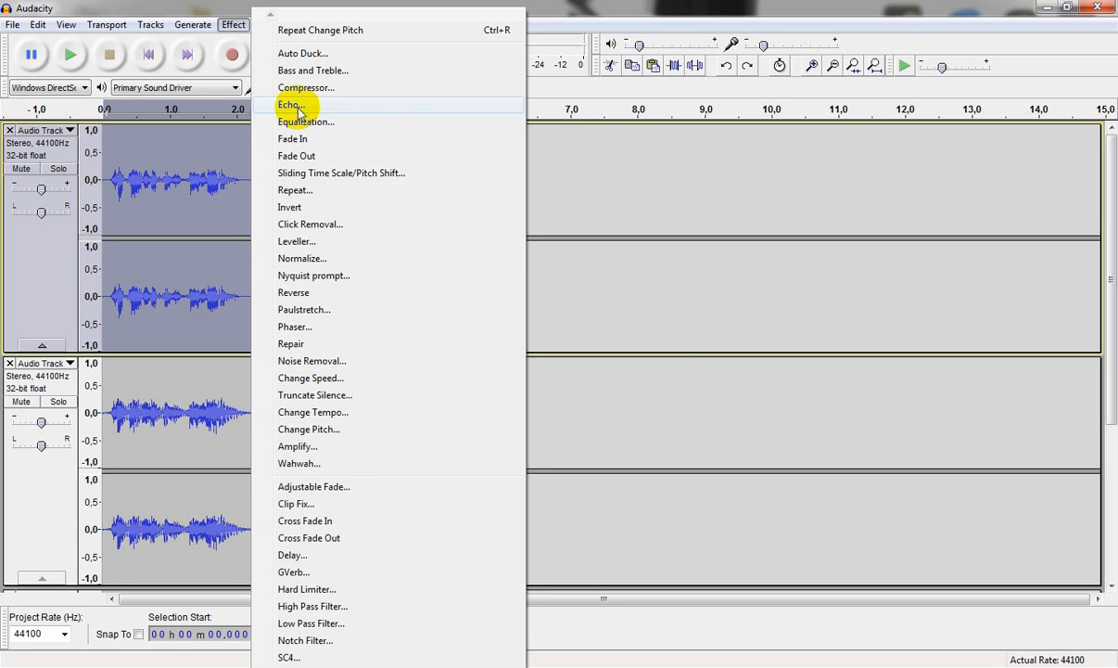
- Apply Echo with 0.04 s delay and 0.6 decay to the first voice track, then deselect
left_click(290, 104)
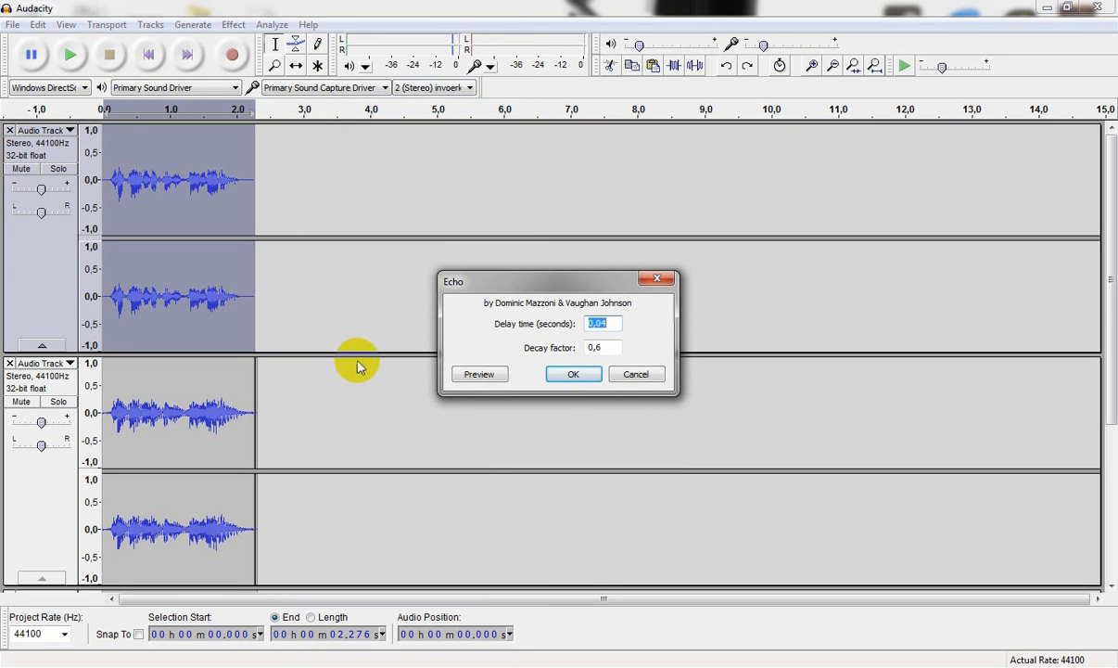
mouse_move(158, 296)
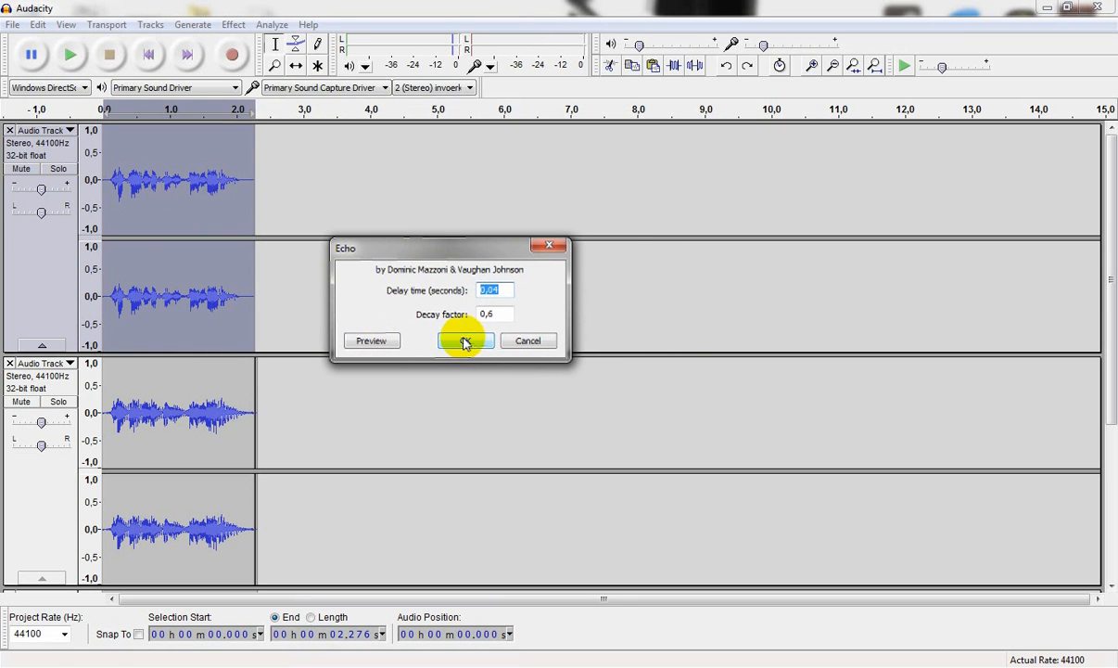
left_click(464, 340)
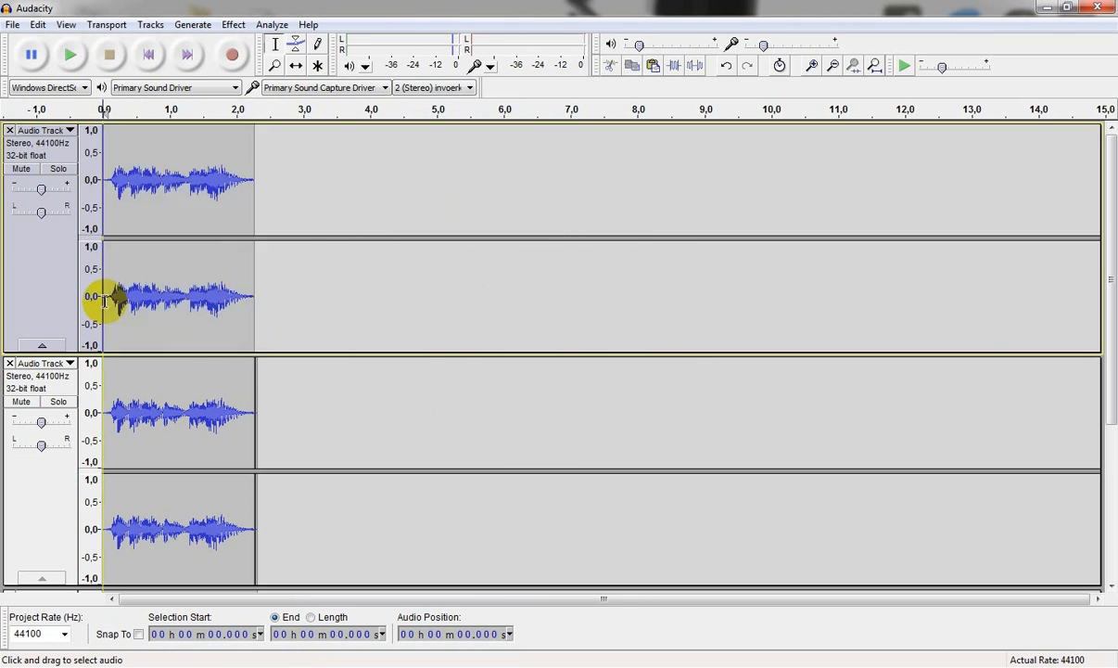
left_click(67, 50)
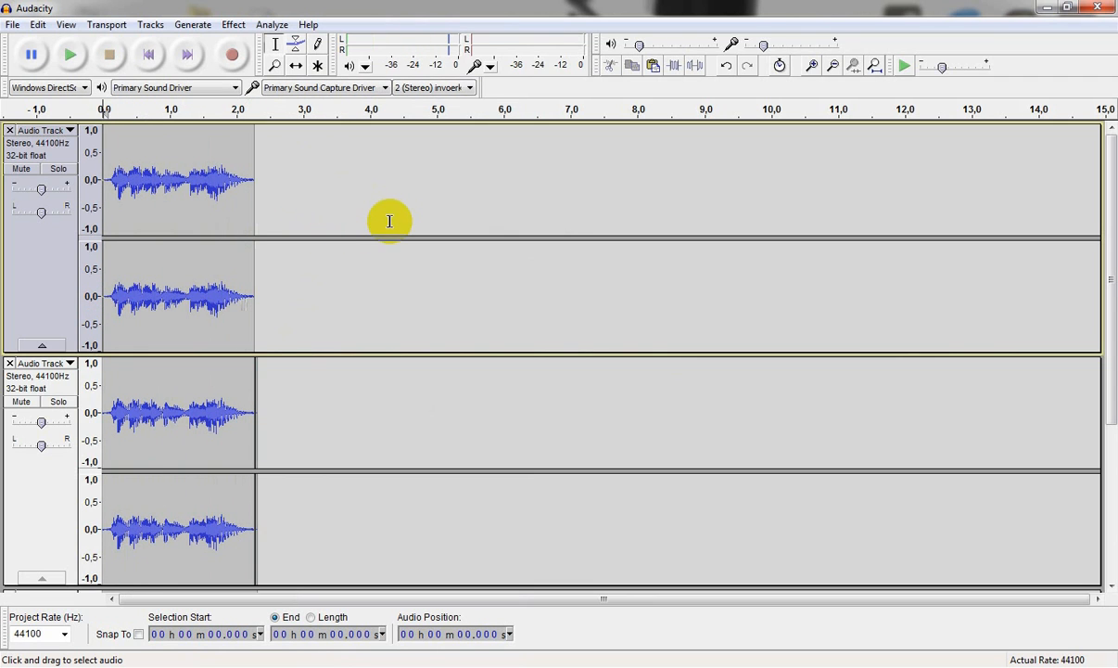
mouse_move(341, 261)
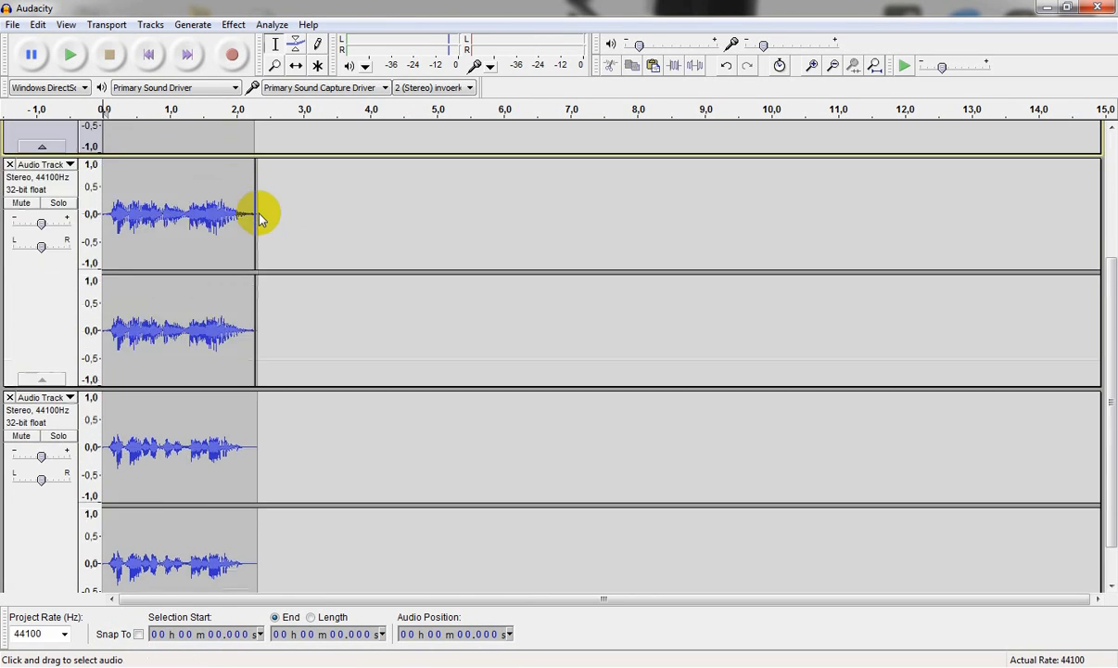
mouse_move(269, 271)
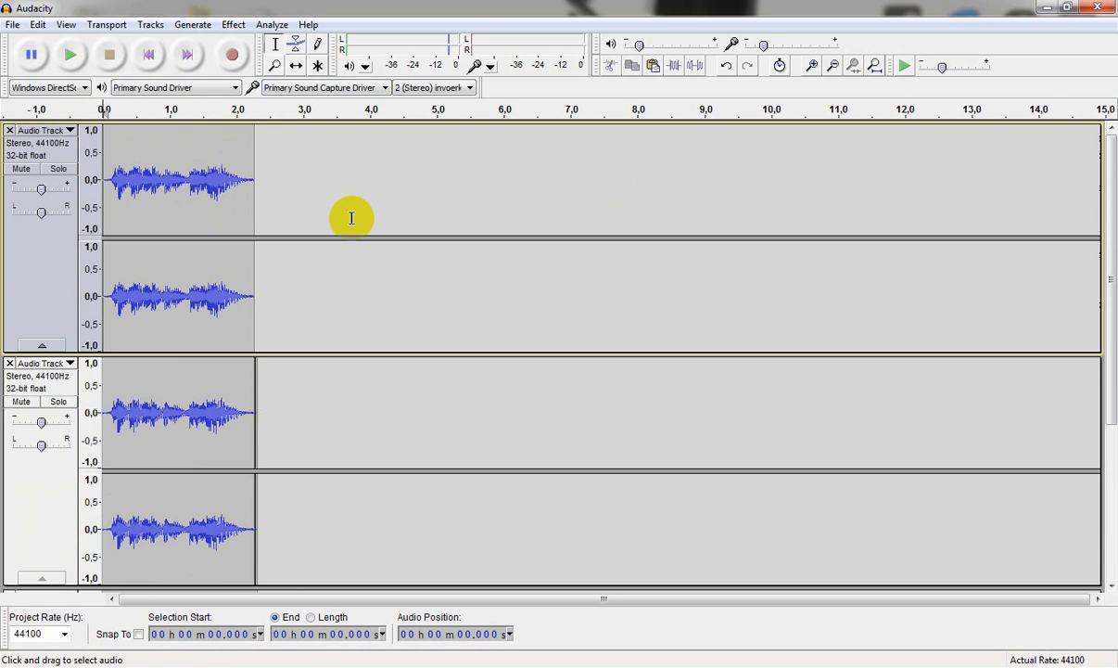
mouse_move(102, 8)
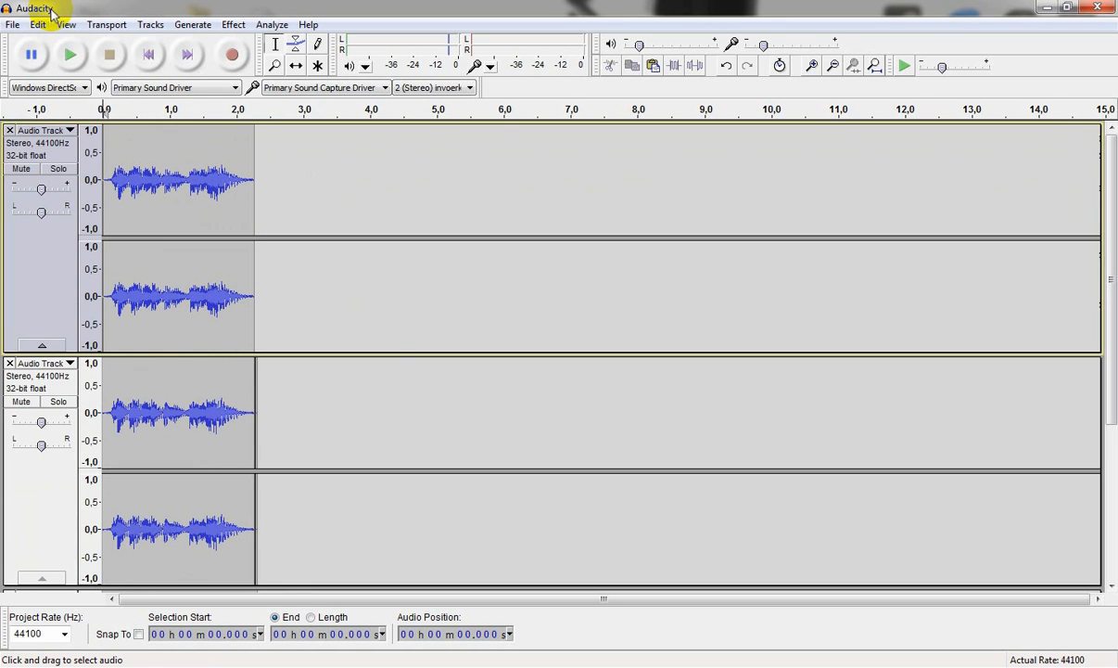
mouse_move(108, 19)
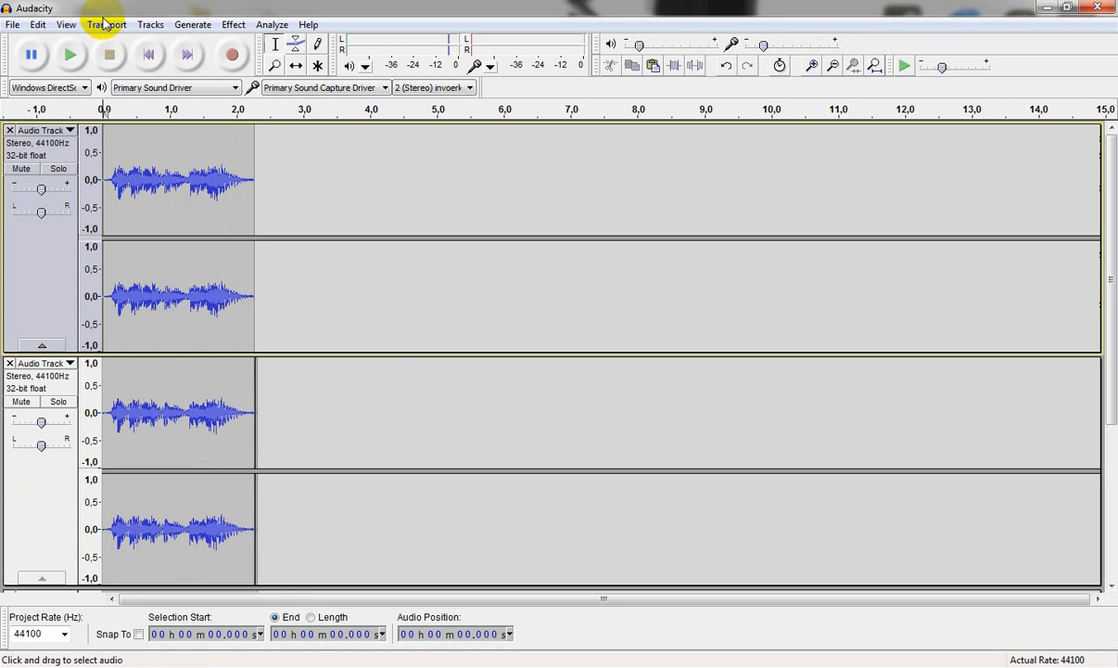